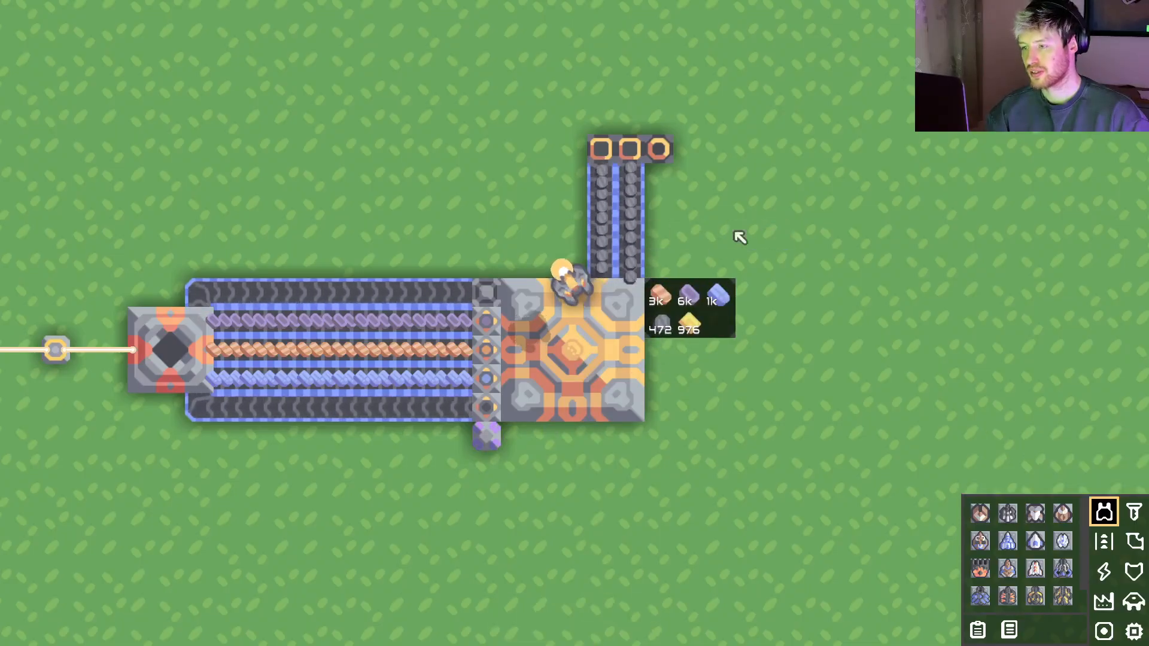
pyautogui.moveTo(615, 269)
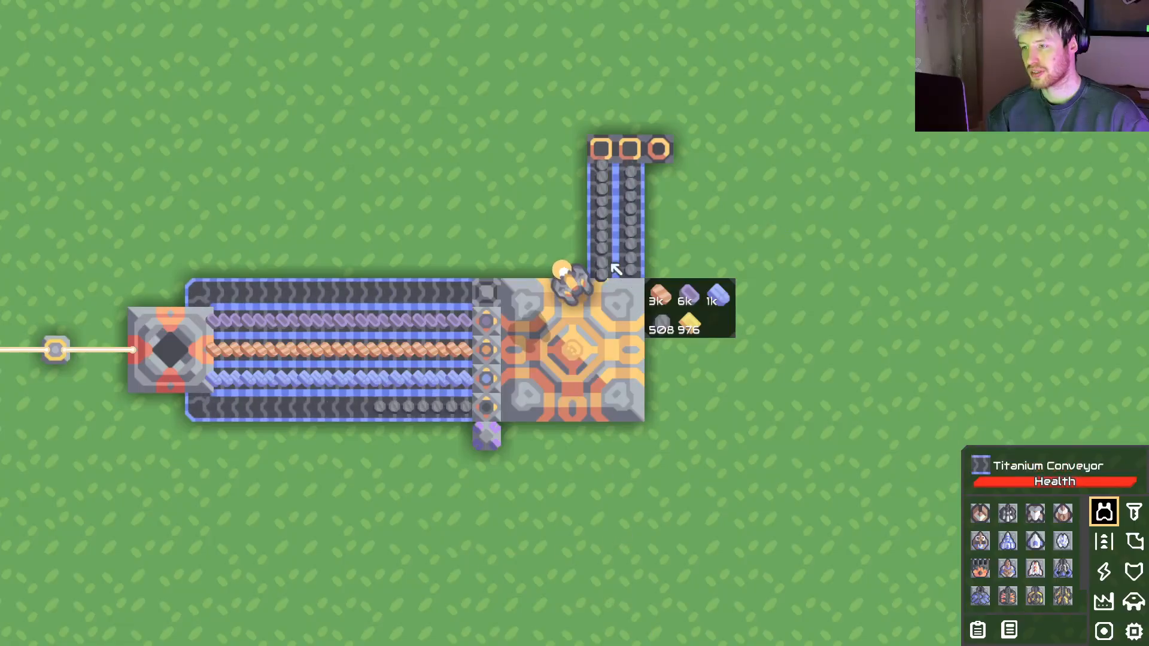
pyautogui.moveTo(685, 370)
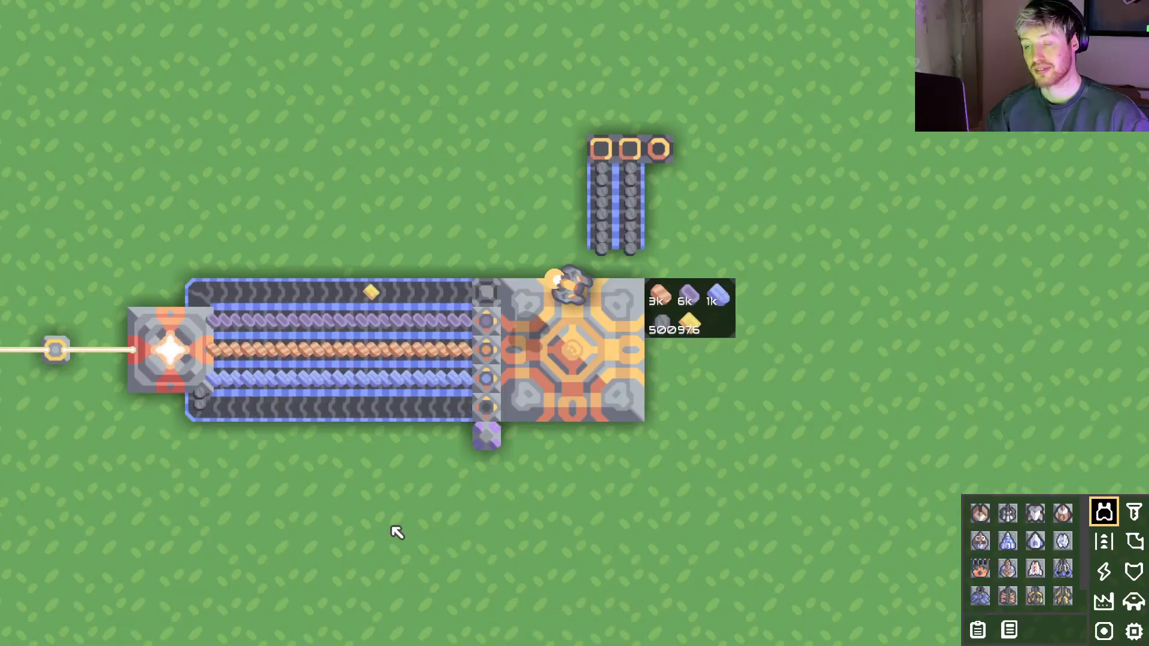
pyautogui.moveTo(375, 130)
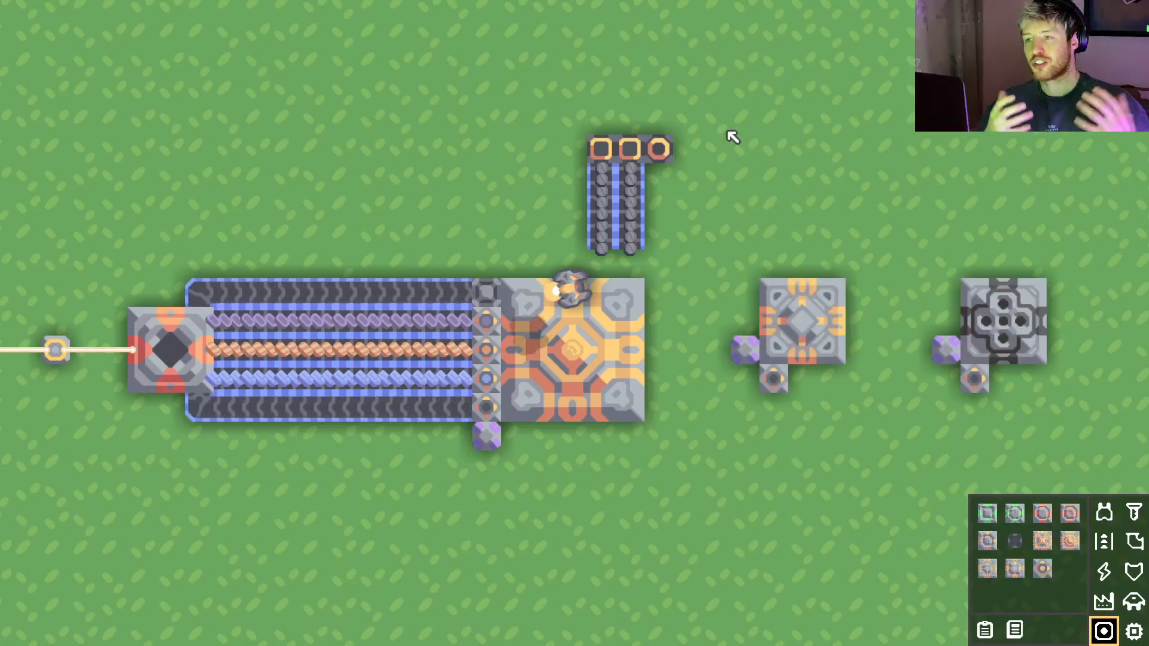
pyautogui.moveTo(773, 351)
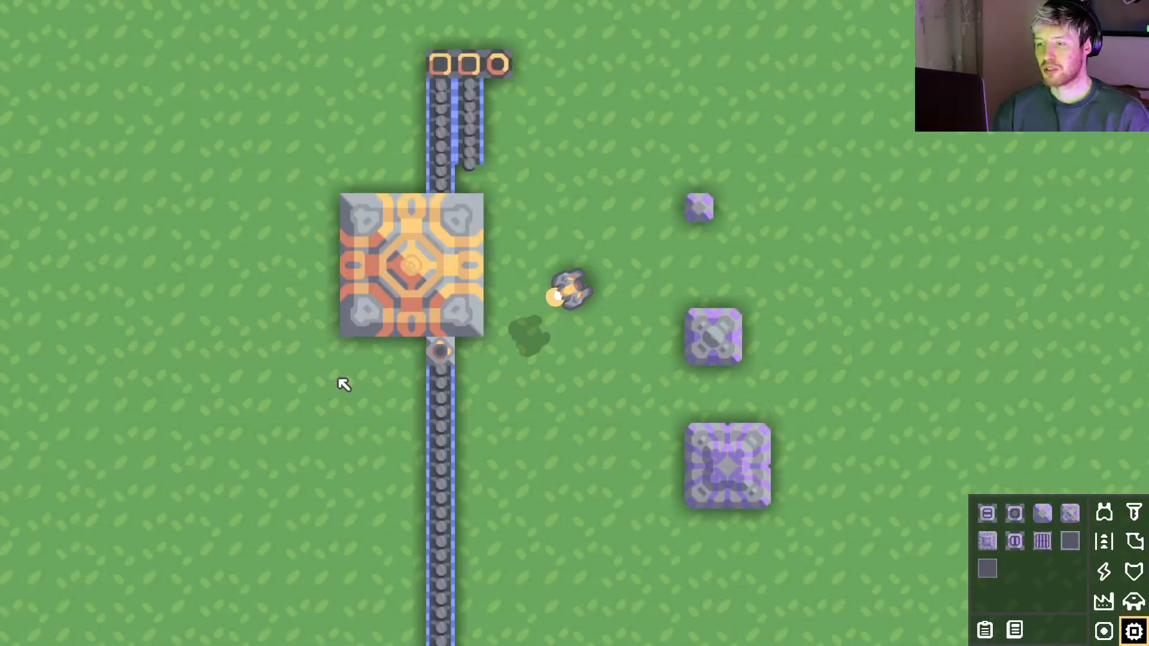
# - Add a Control instruction setting enabled of unloader1 to 1 in the micro processor
pyautogui.click(697, 207)
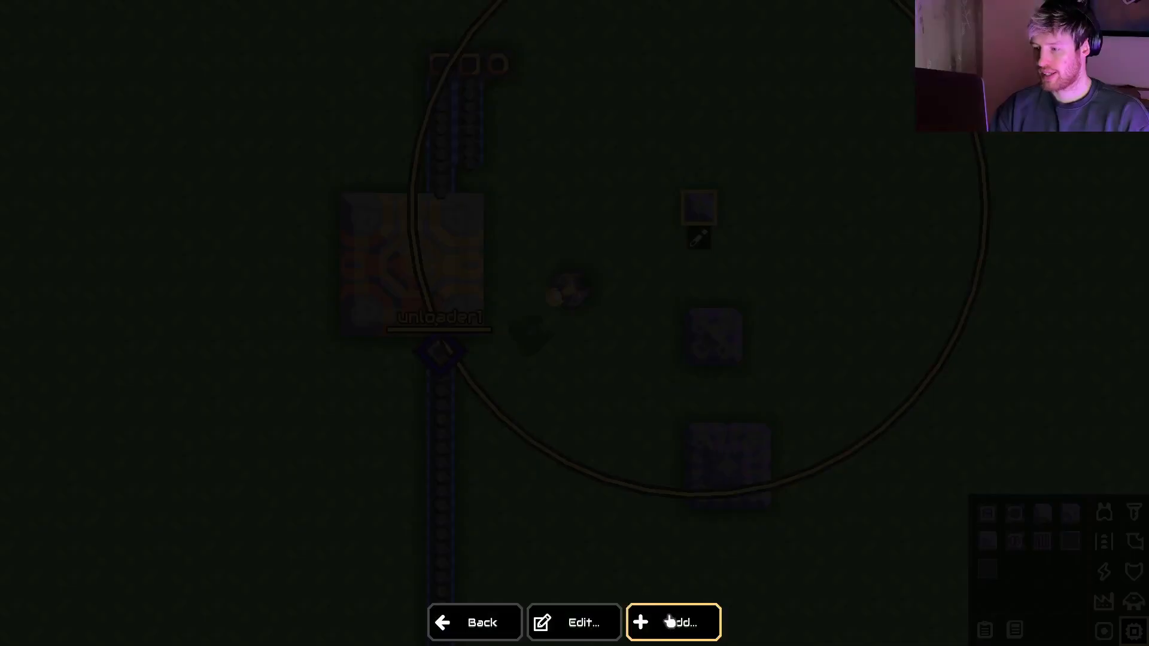
pyautogui.click(672, 622)
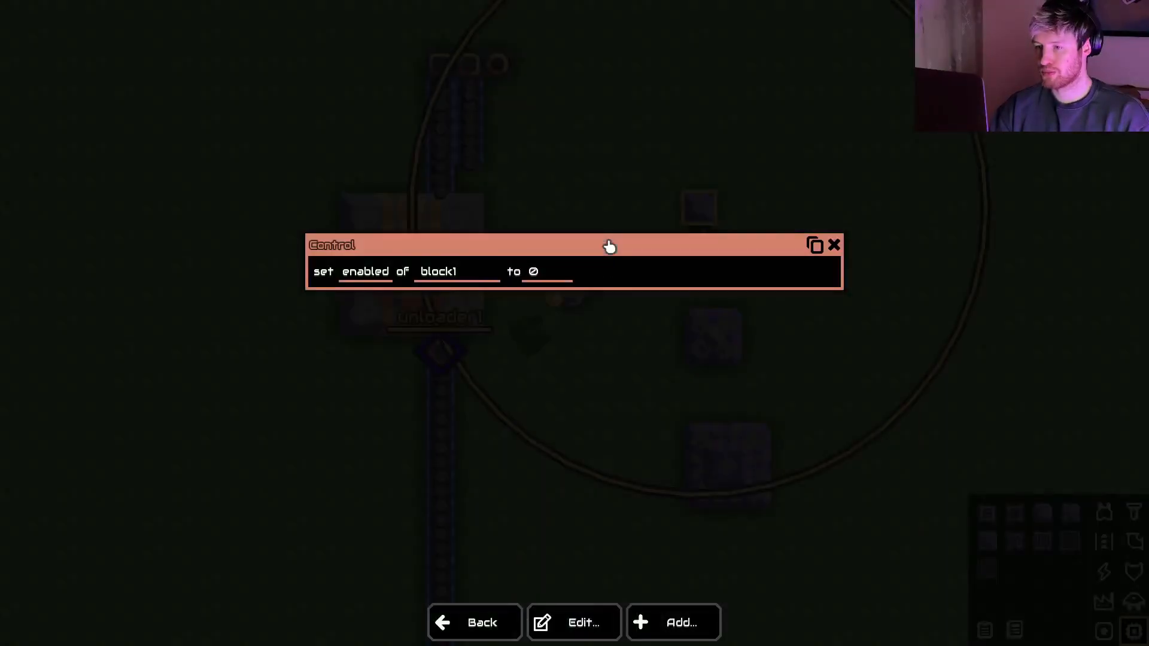
pyautogui.click(365, 272)
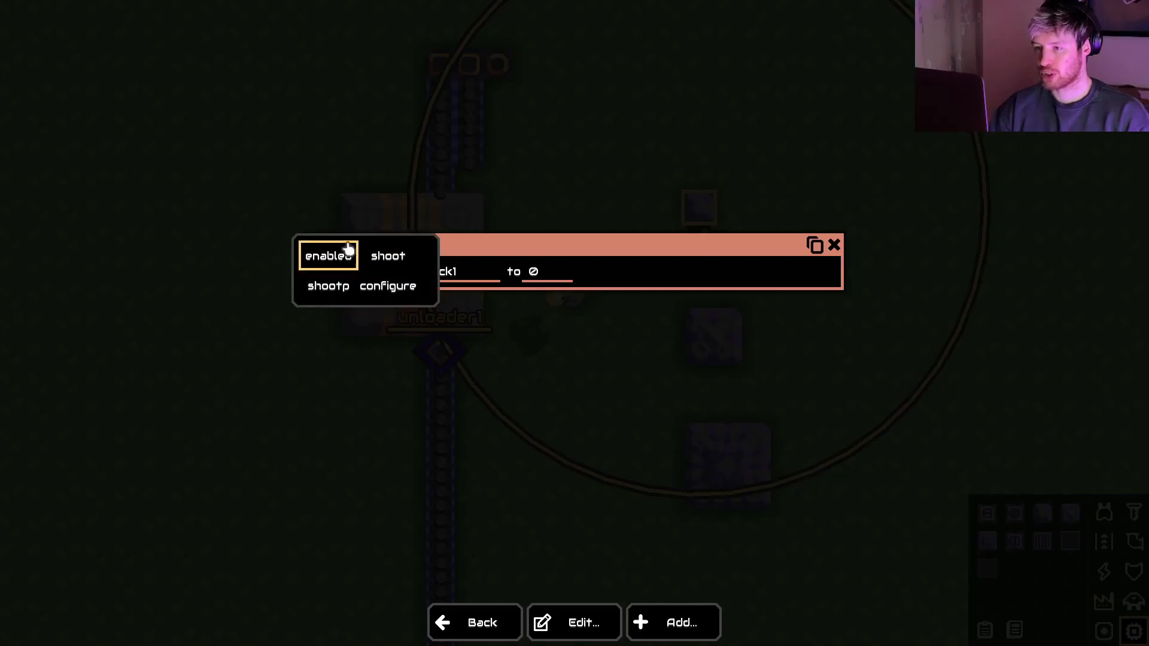
pyautogui.moveTo(334, 262)
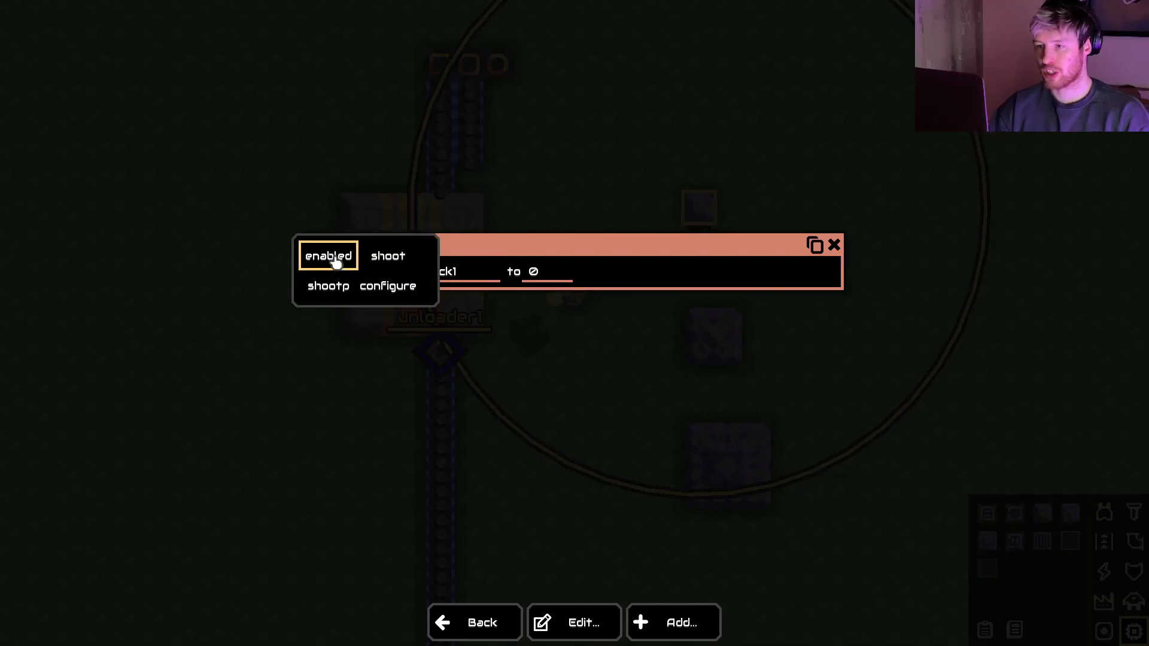
pyautogui.click(328, 254)
pyautogui.write('unloade')
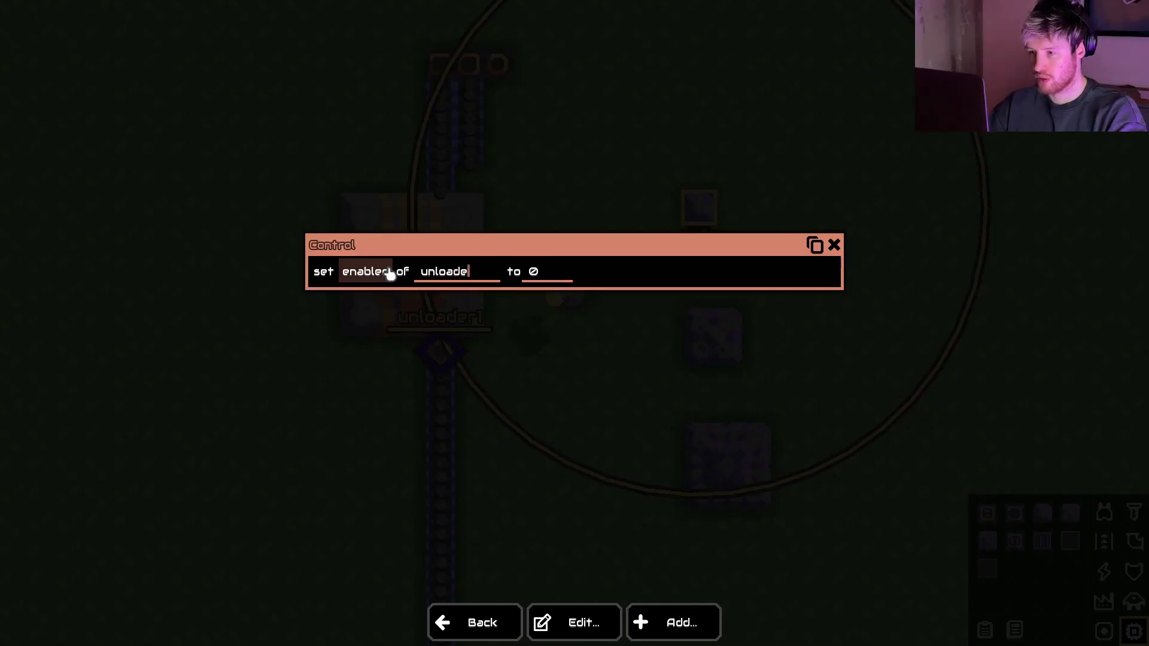
pyautogui.write('r1')
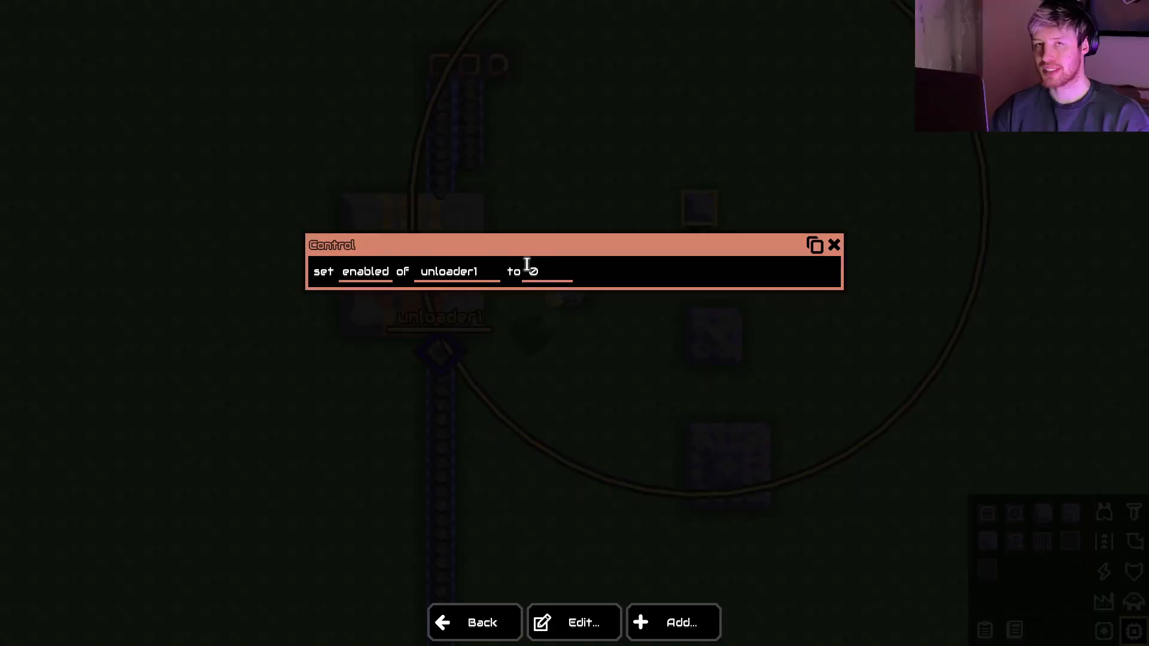
pyautogui.write('1')
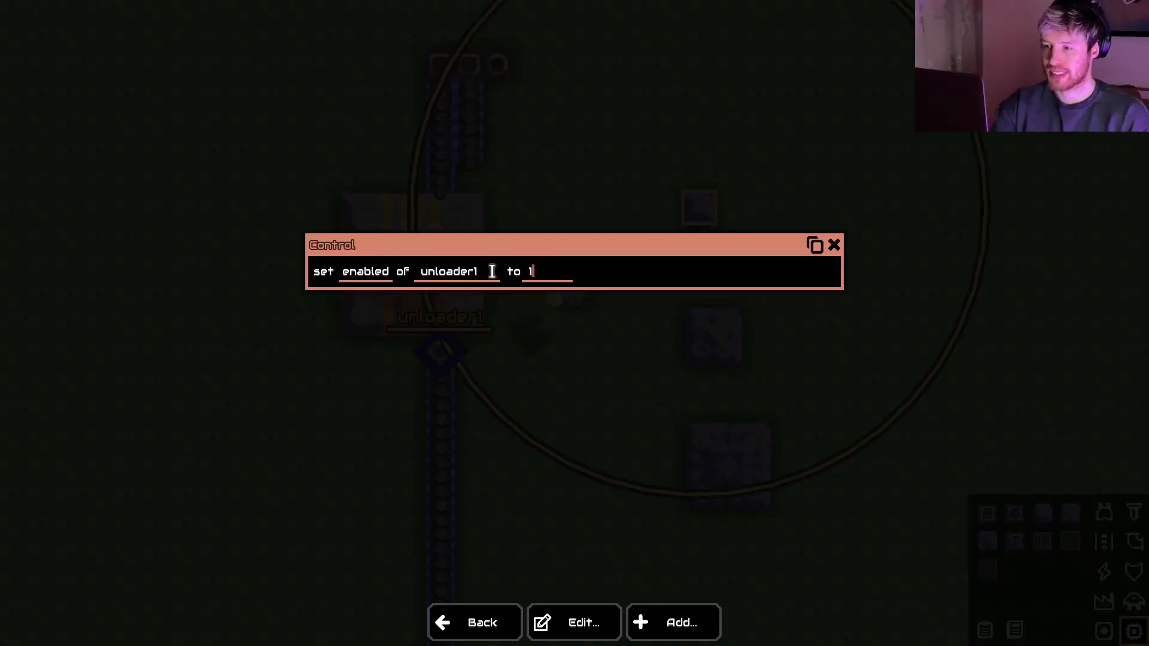
pyautogui.moveTo(590, 275)
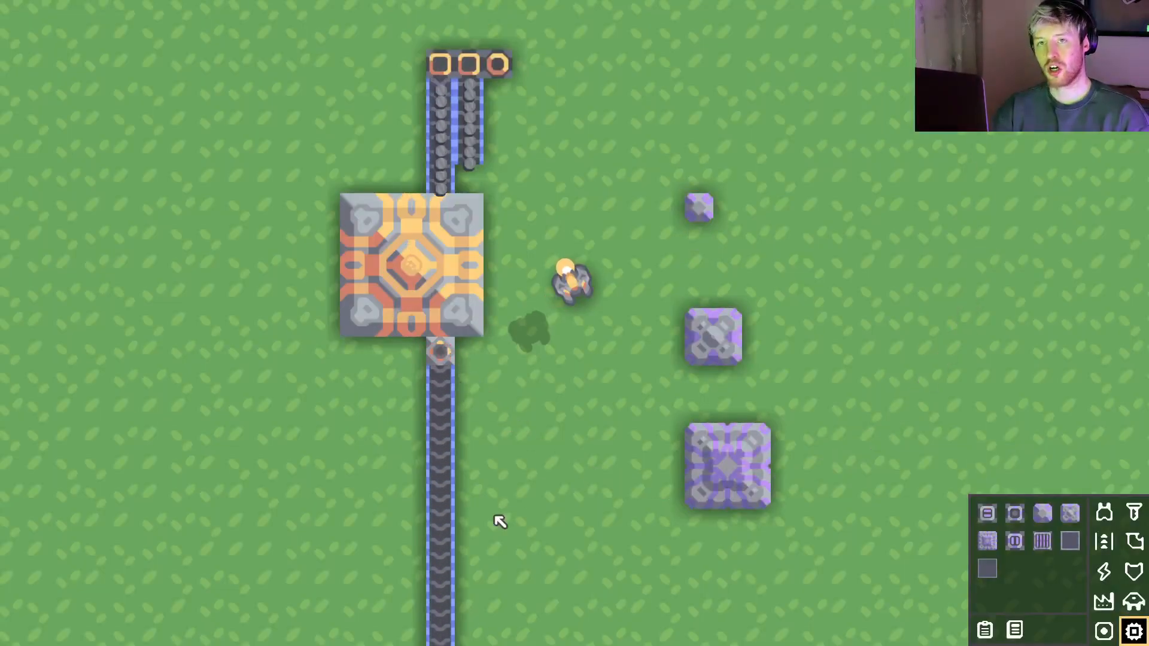
# - Duplicate the Control instruction so unloader1 enabled is set to 0 then 1, and close the editor
pyautogui.click(1102, 511)
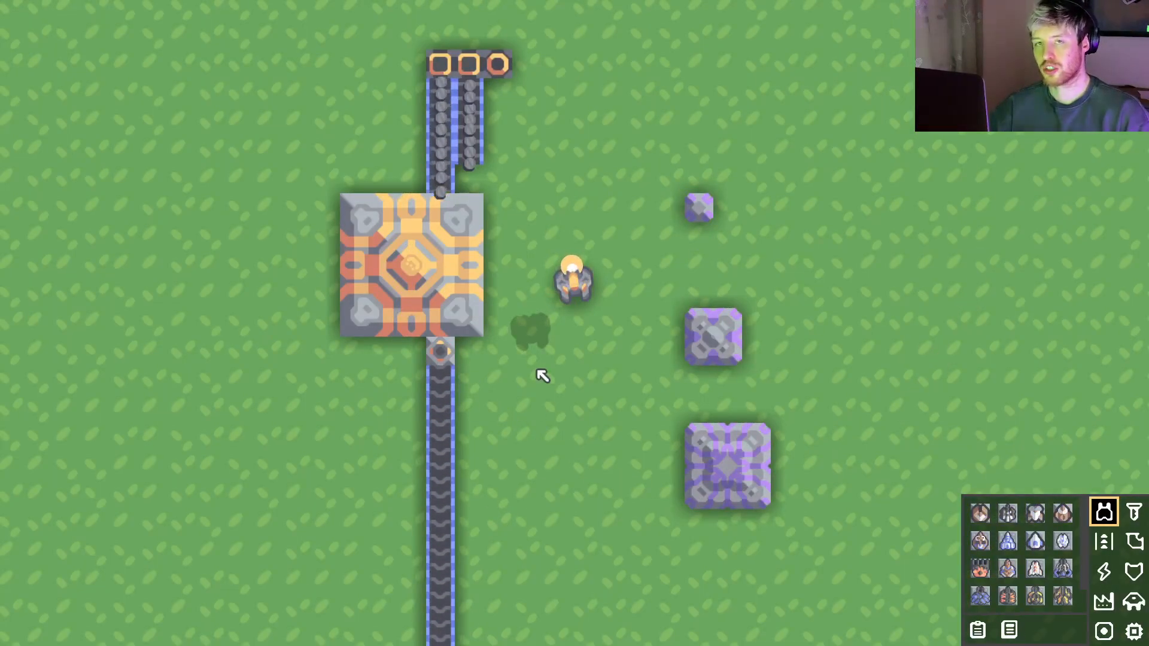
pyautogui.moveTo(762, 207)
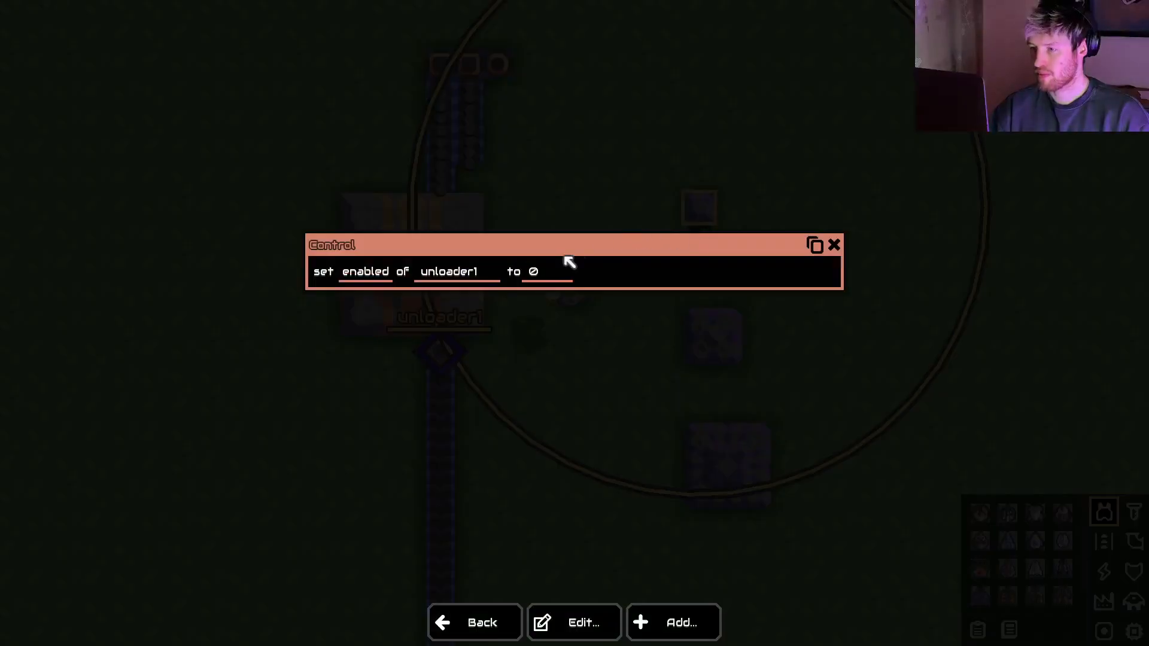
pyautogui.click(814, 244)
pyautogui.write('1')
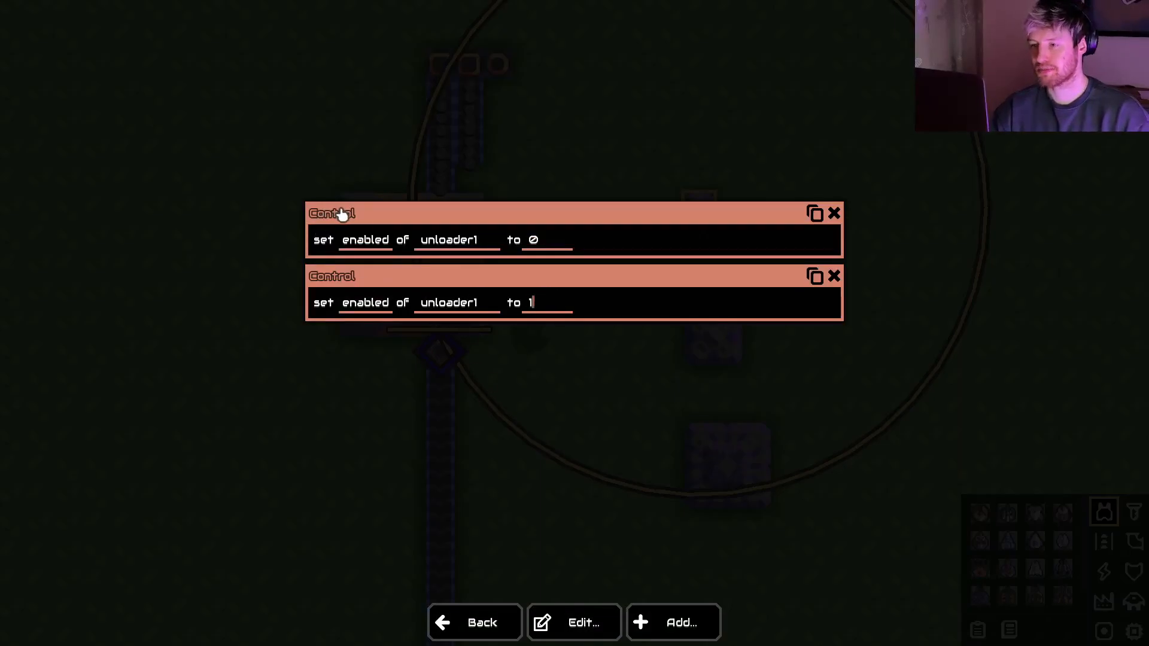
pyautogui.moveTo(328, 235)
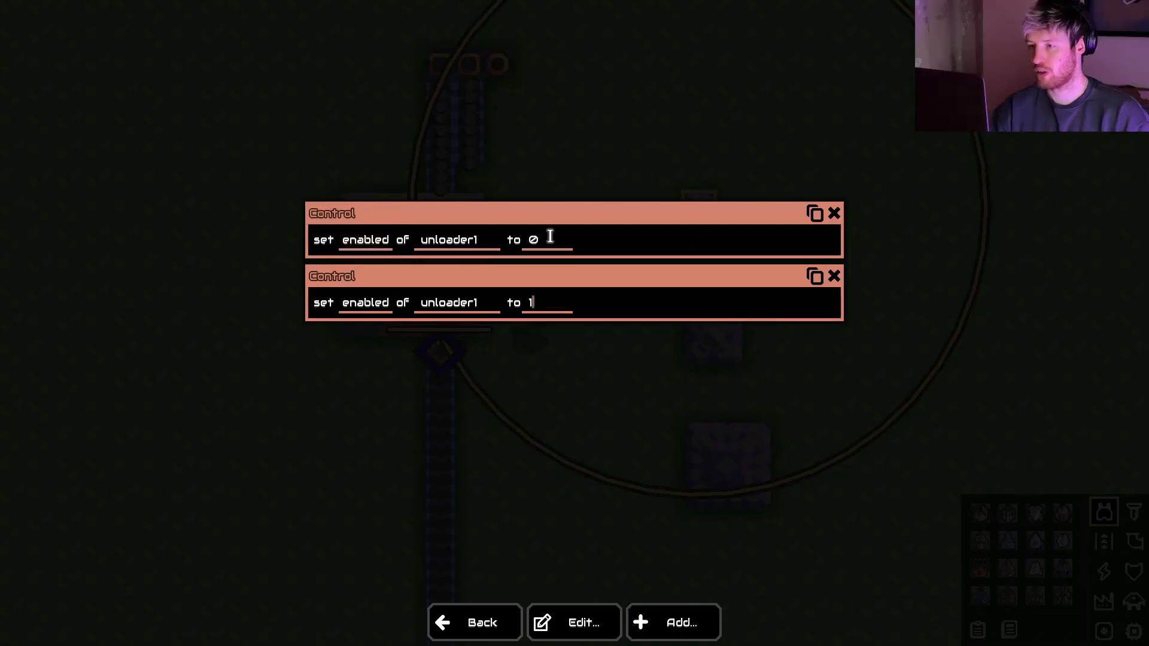
pyautogui.moveTo(328, 301)
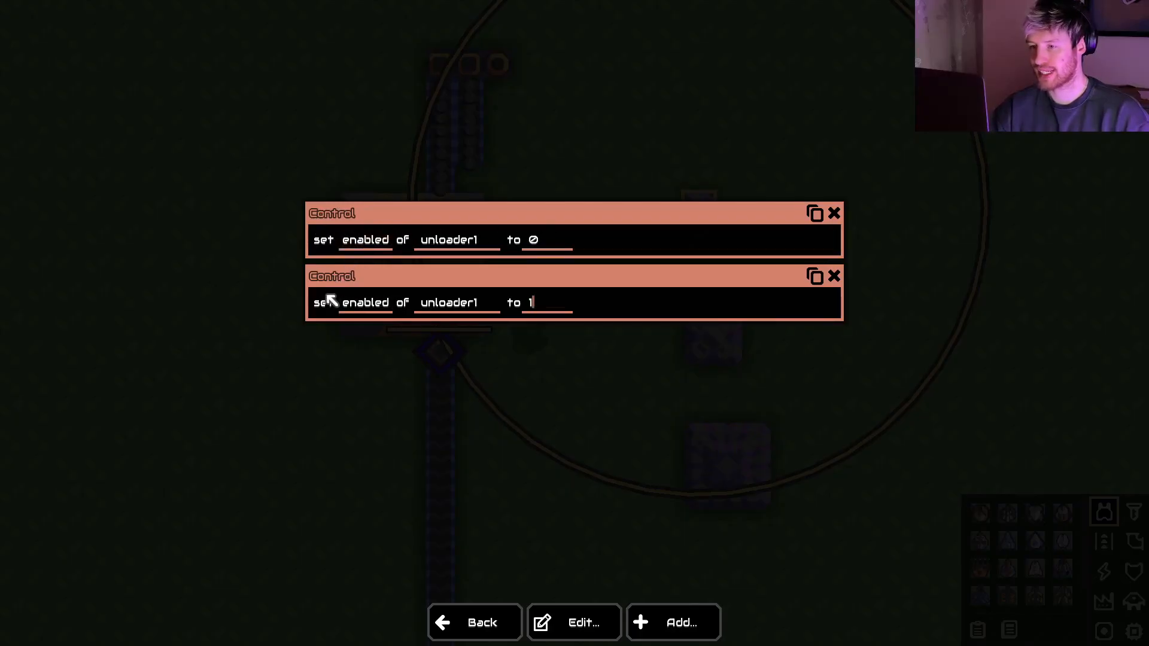
pyautogui.moveTo(428, 338)
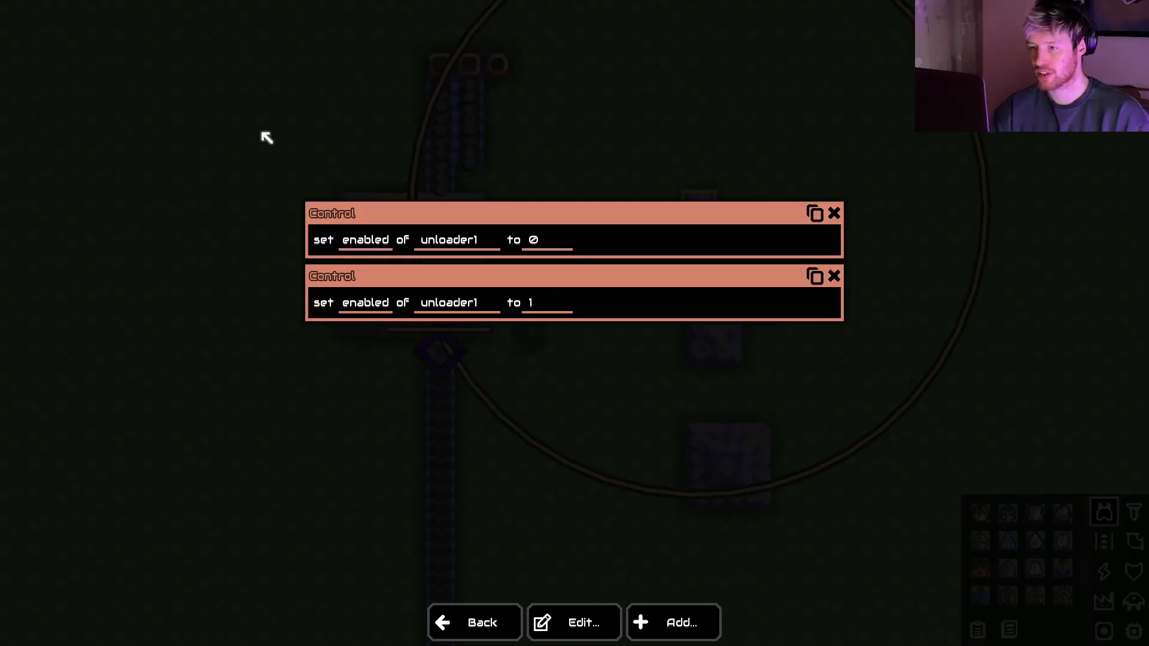
pyautogui.moveTo(503, 239)
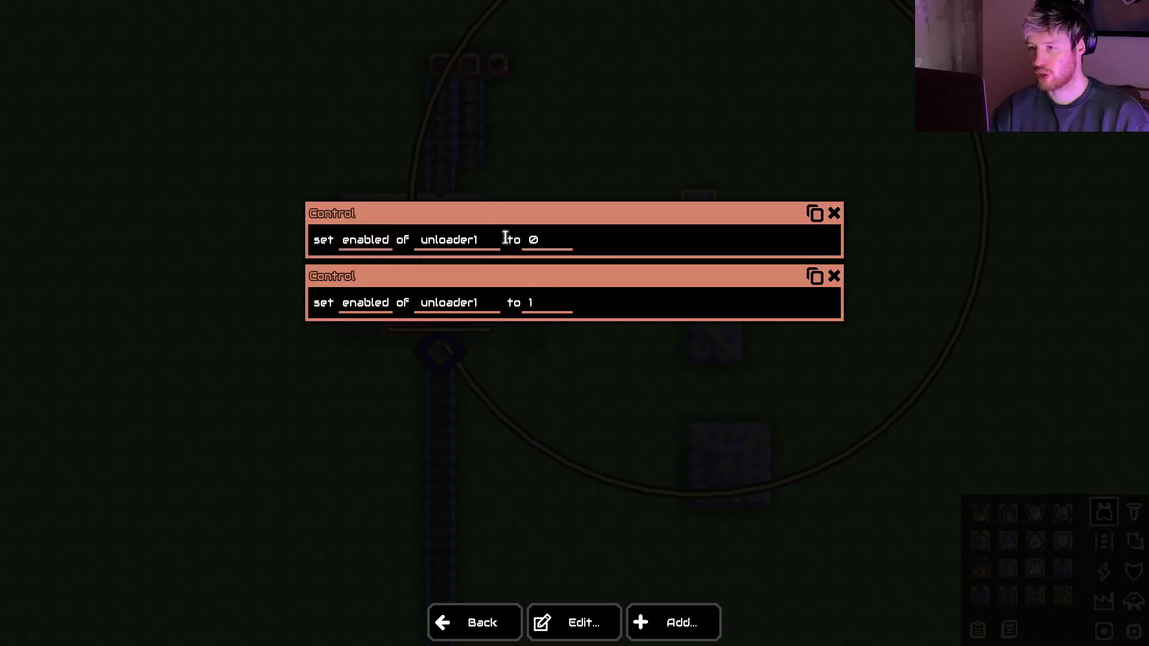
pyautogui.moveTo(458, 189)
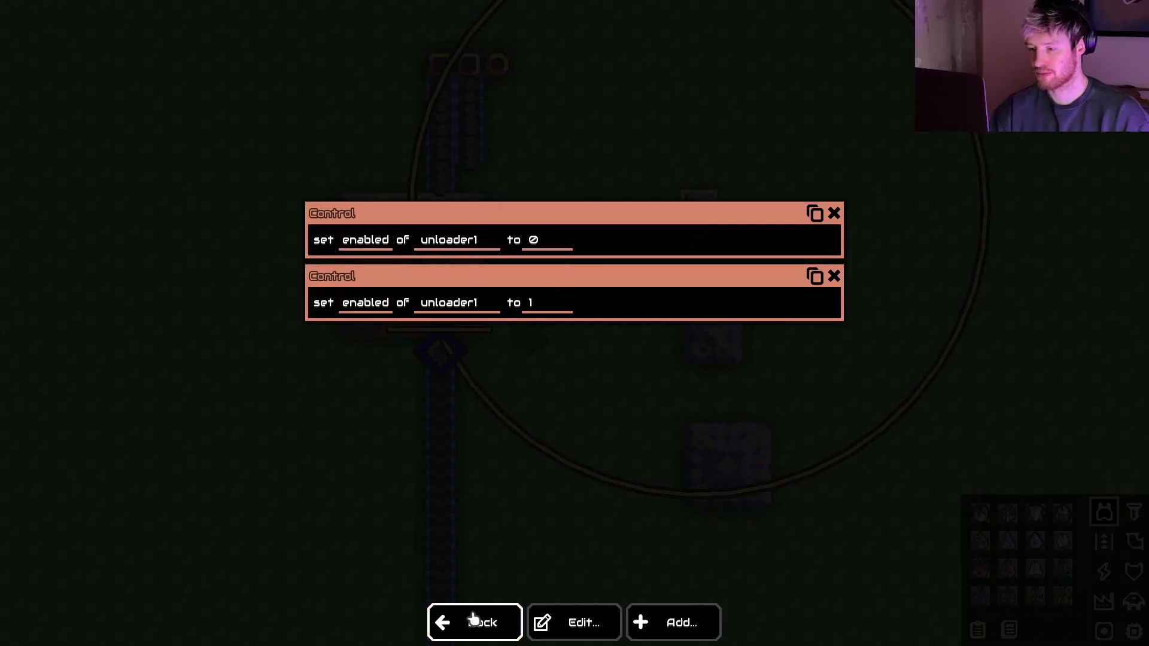
pyautogui.click(475, 622)
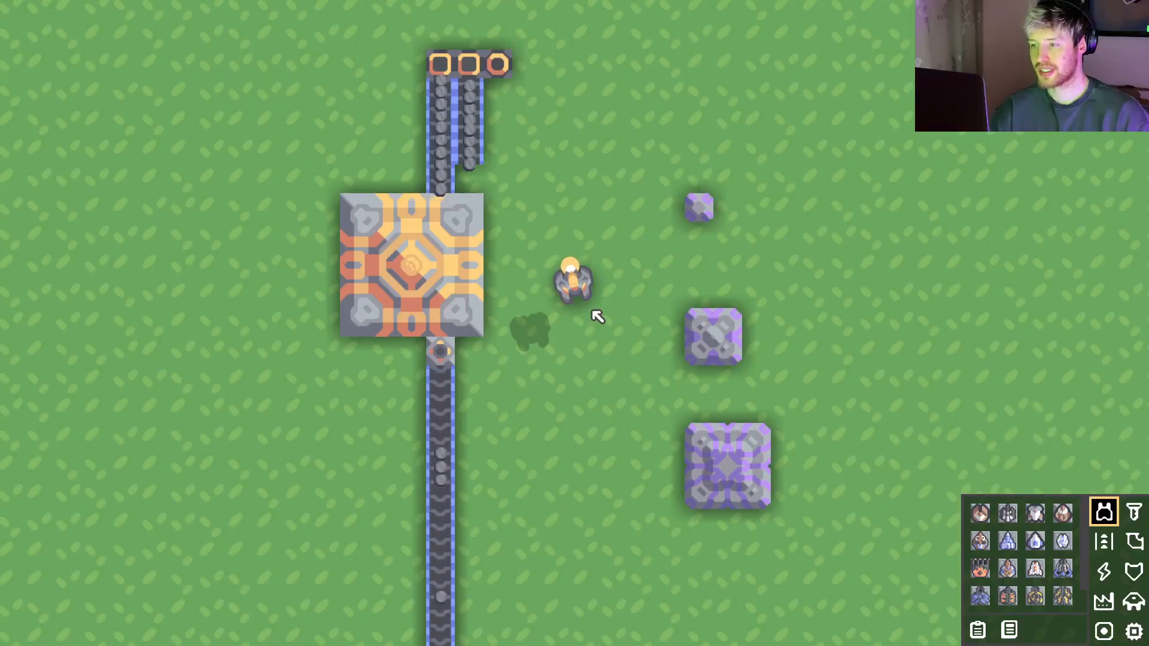
pyautogui.moveTo(711, 335)
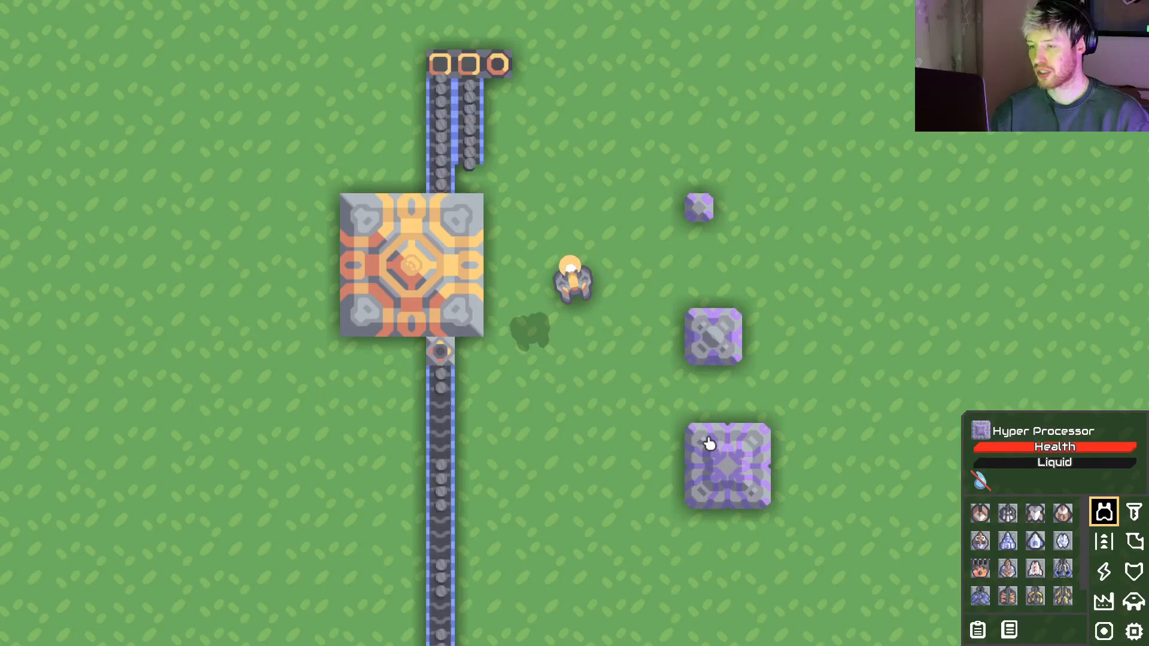
pyautogui.moveTo(714, 451)
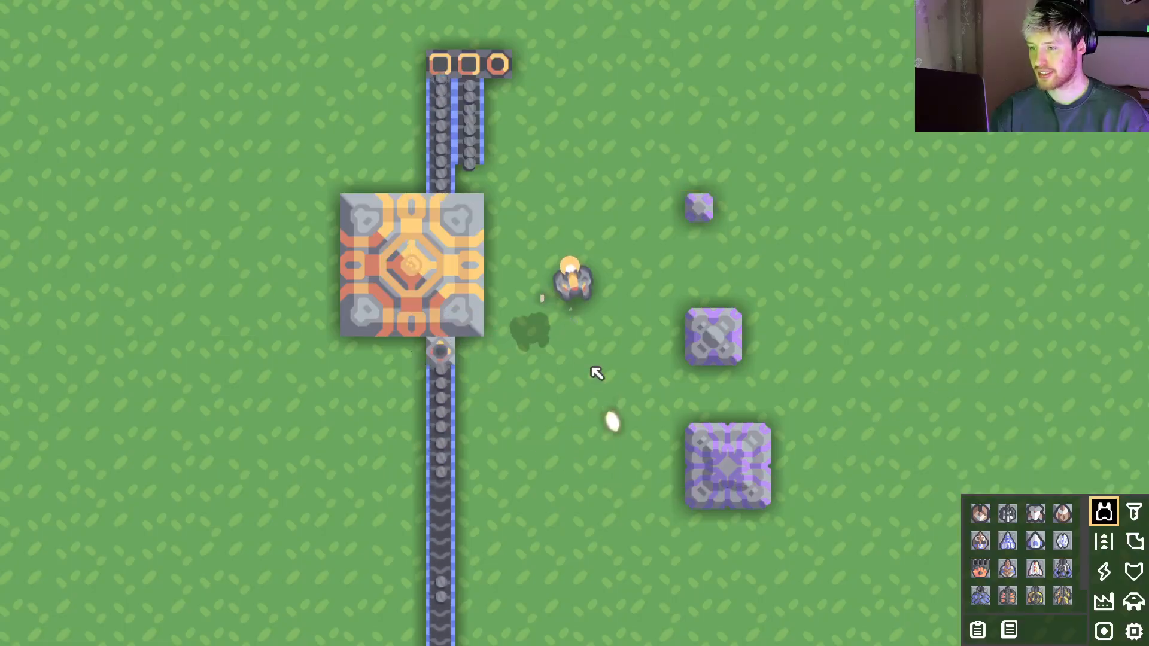
pyautogui.moveTo(713, 337)
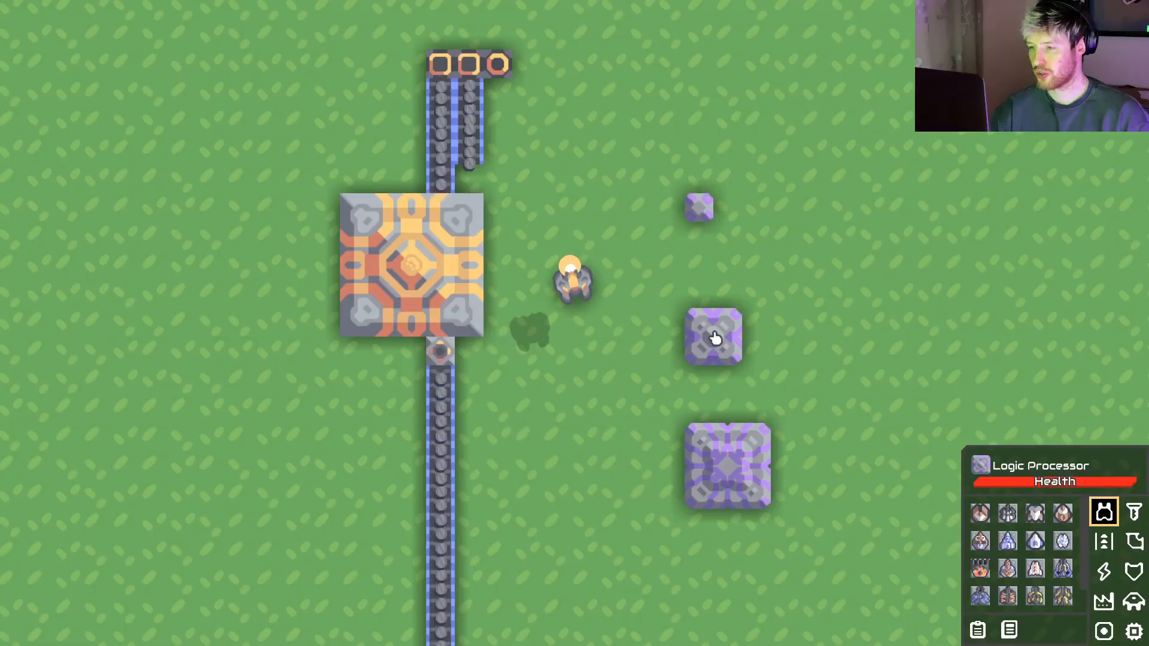
# - Inspect the logic processor's program and close its editor without changes
pyautogui.click(713, 337)
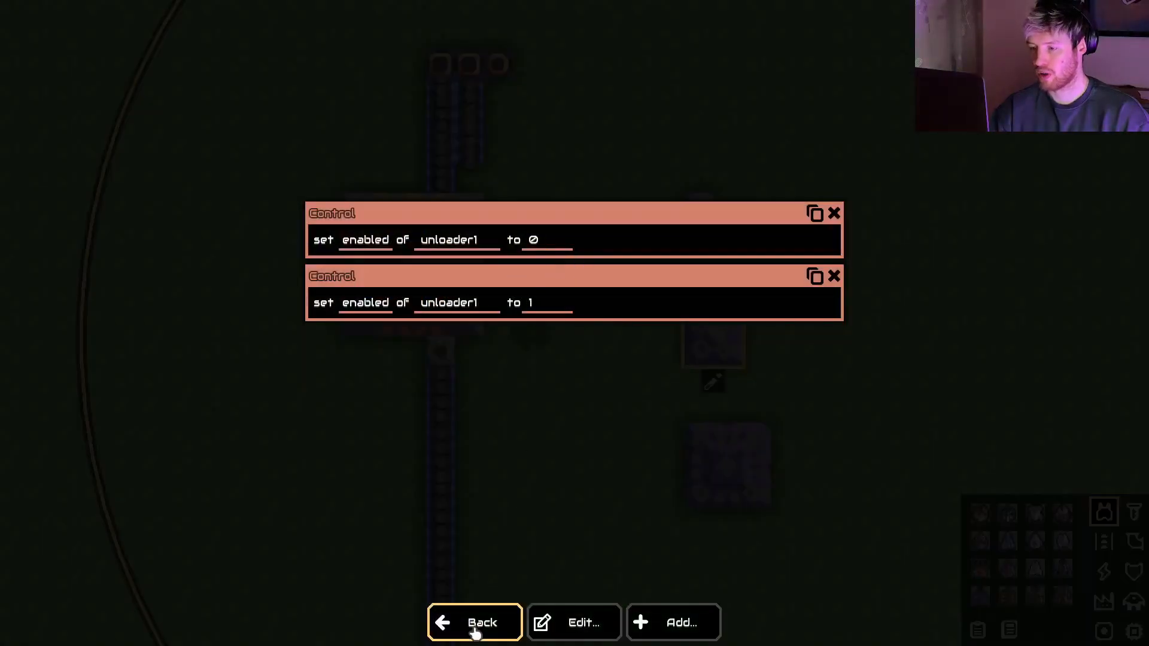
pyautogui.click(474, 622)
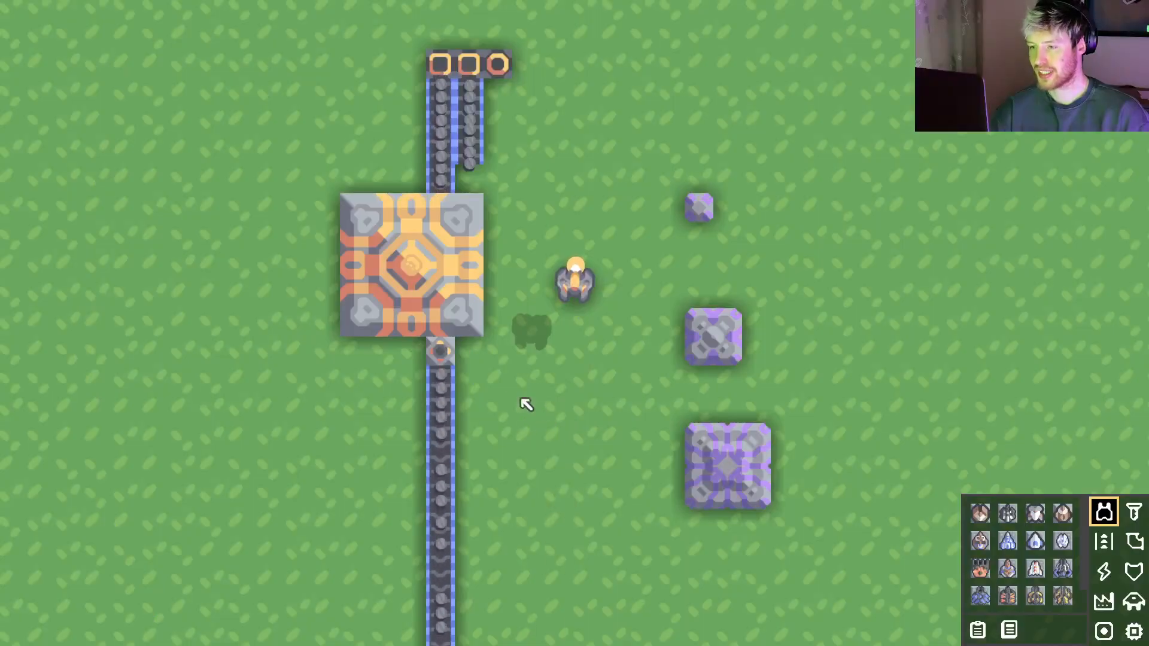
pyautogui.moveTo(469, 392)
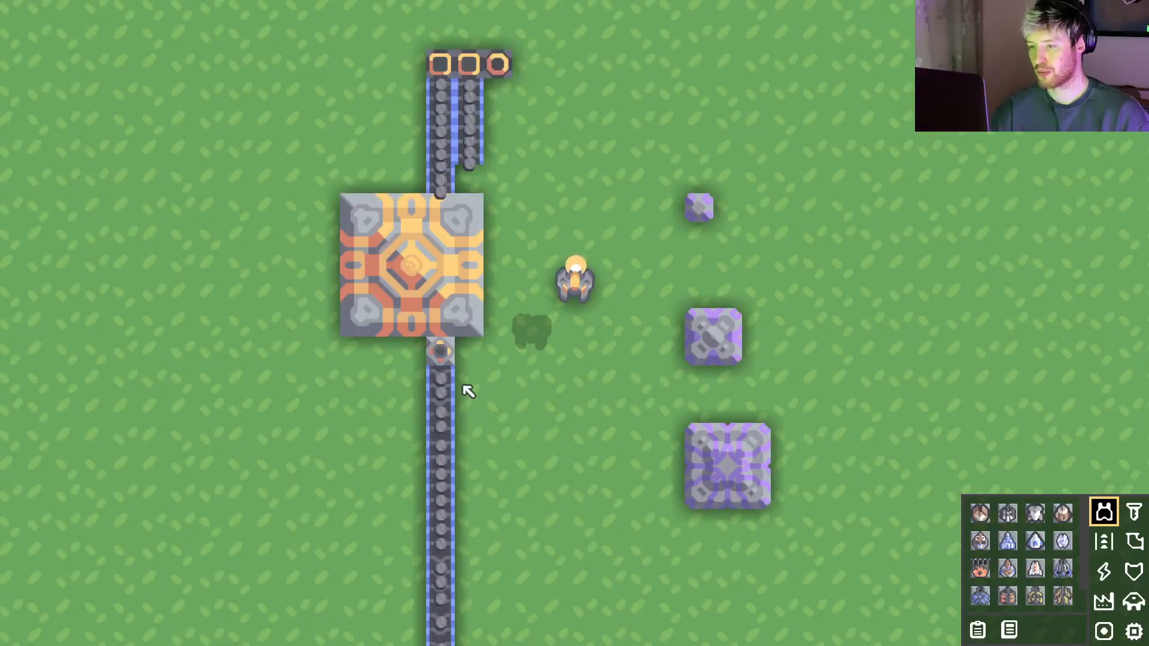
pyautogui.moveTo(483, 492)
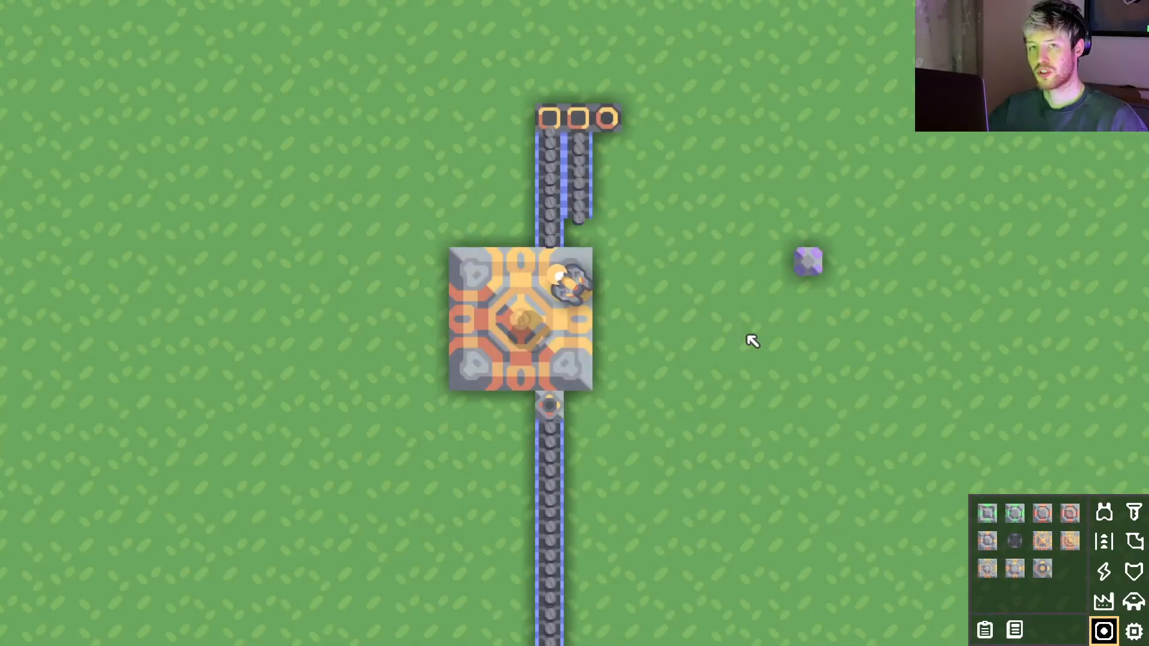
pyautogui.moveTo(805, 262)
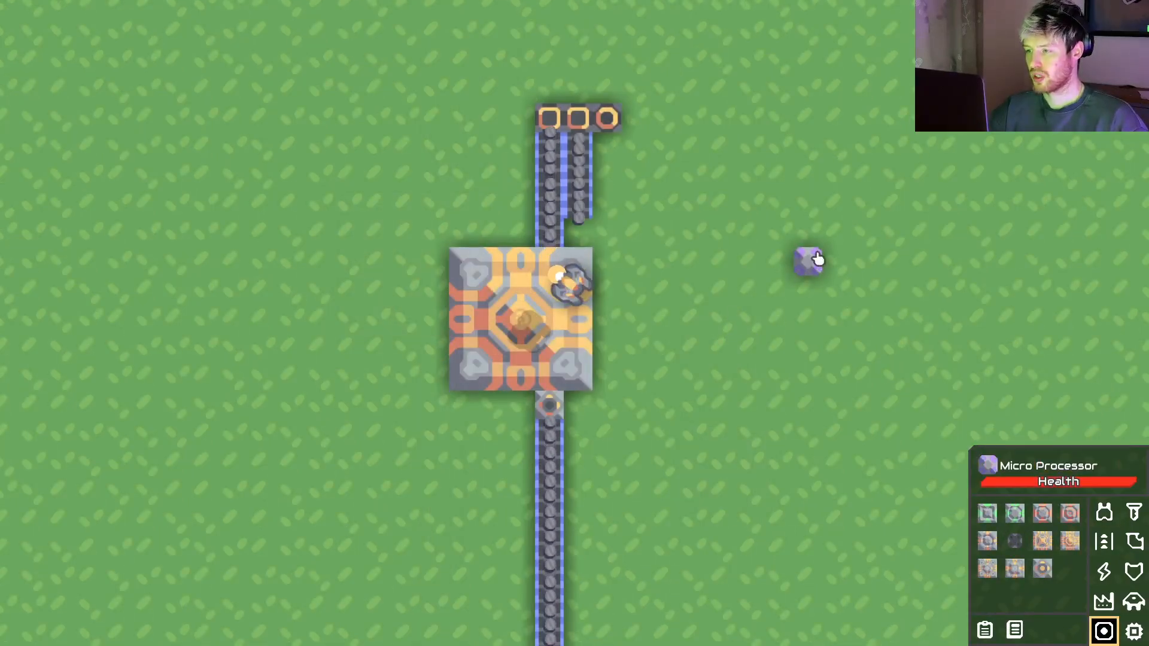
# - Open the micro processor's configuration from the map
pyautogui.click(549, 405)
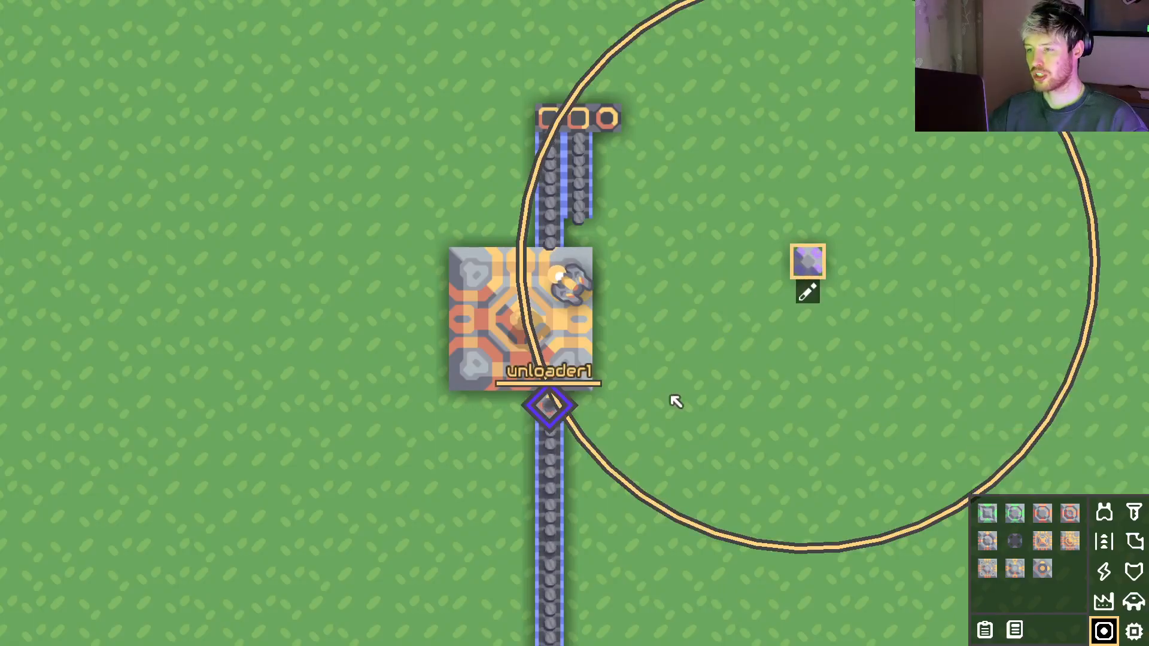
pyautogui.moveTo(697, 405)
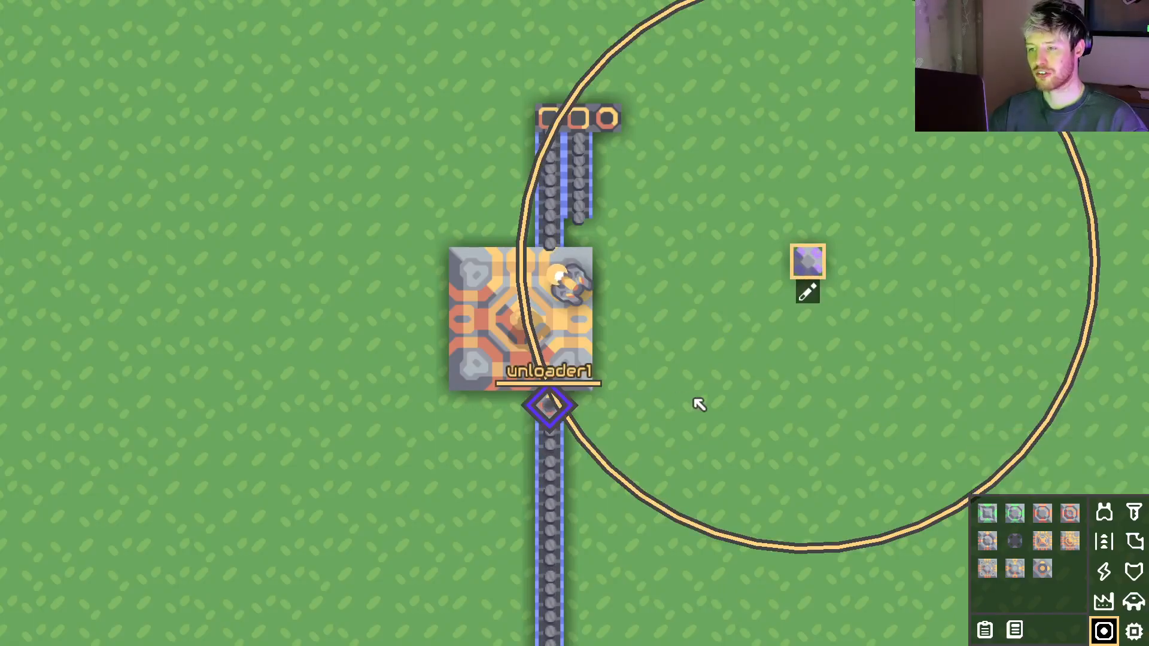
pyautogui.moveTo(553, 338)
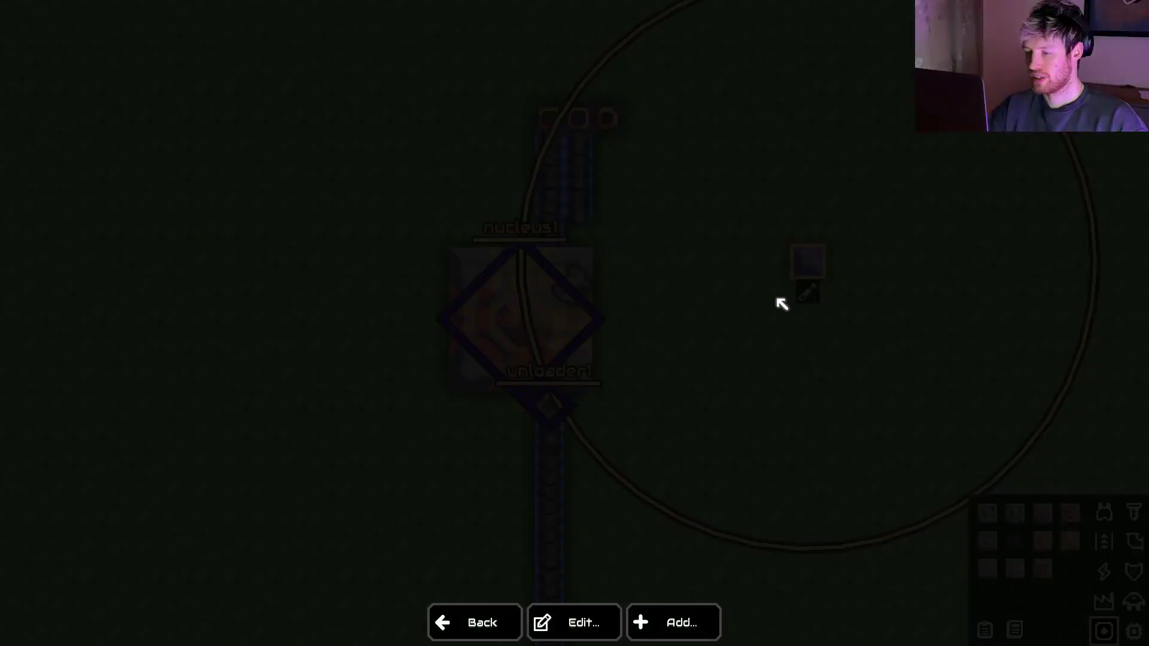
# - Add a Control on unloader1 and a duplicate with value 1, giving enabled 0 then 1
pyautogui.click(671, 622)
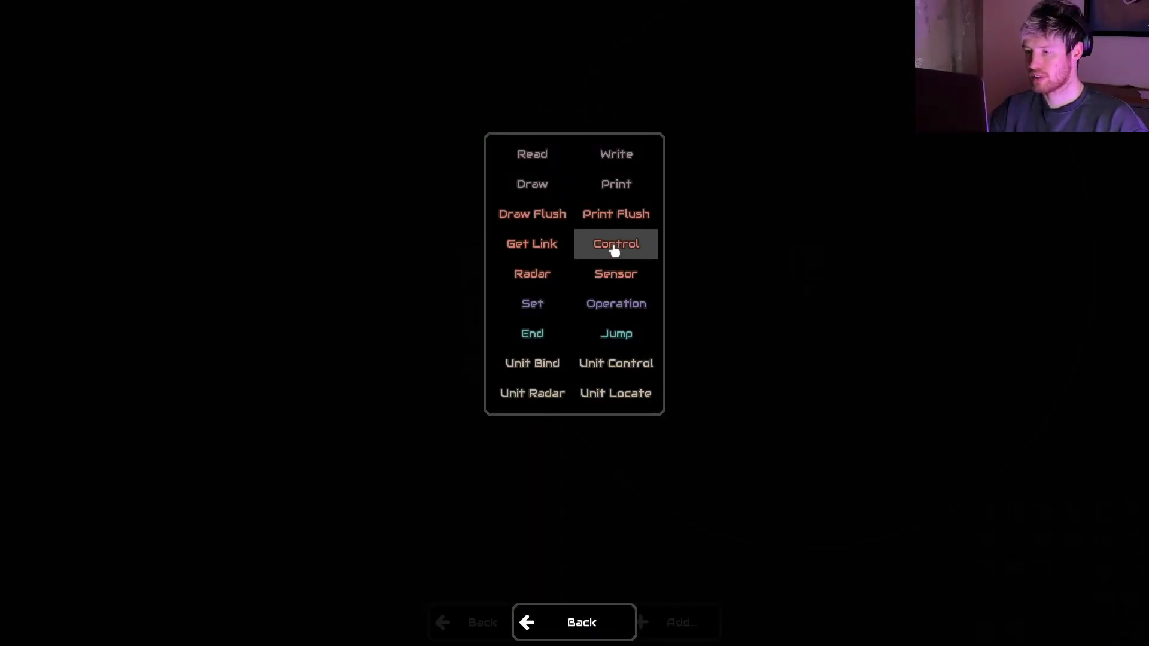
pyautogui.click(615, 244)
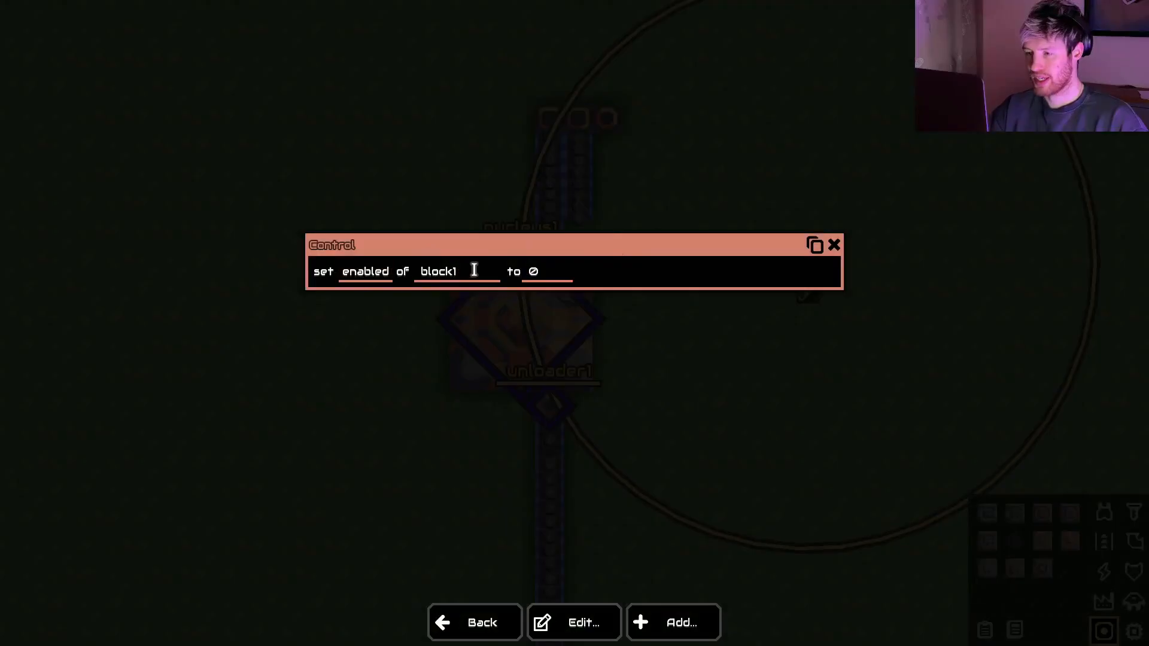
pyautogui.write('unloader1')
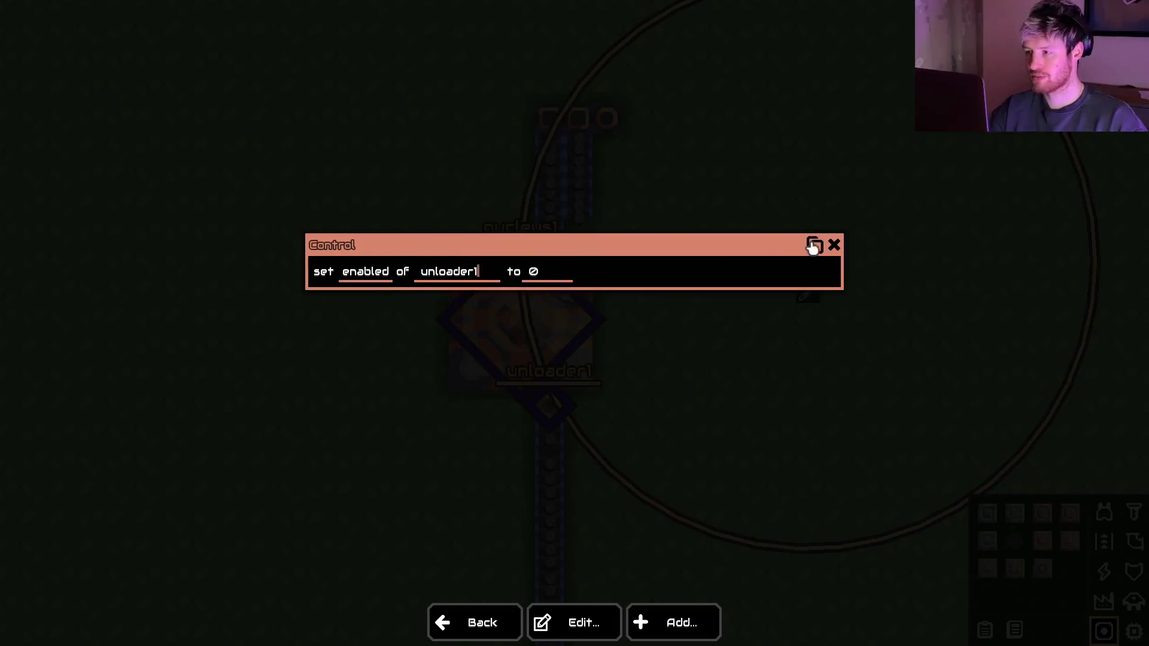
pyautogui.click(813, 244)
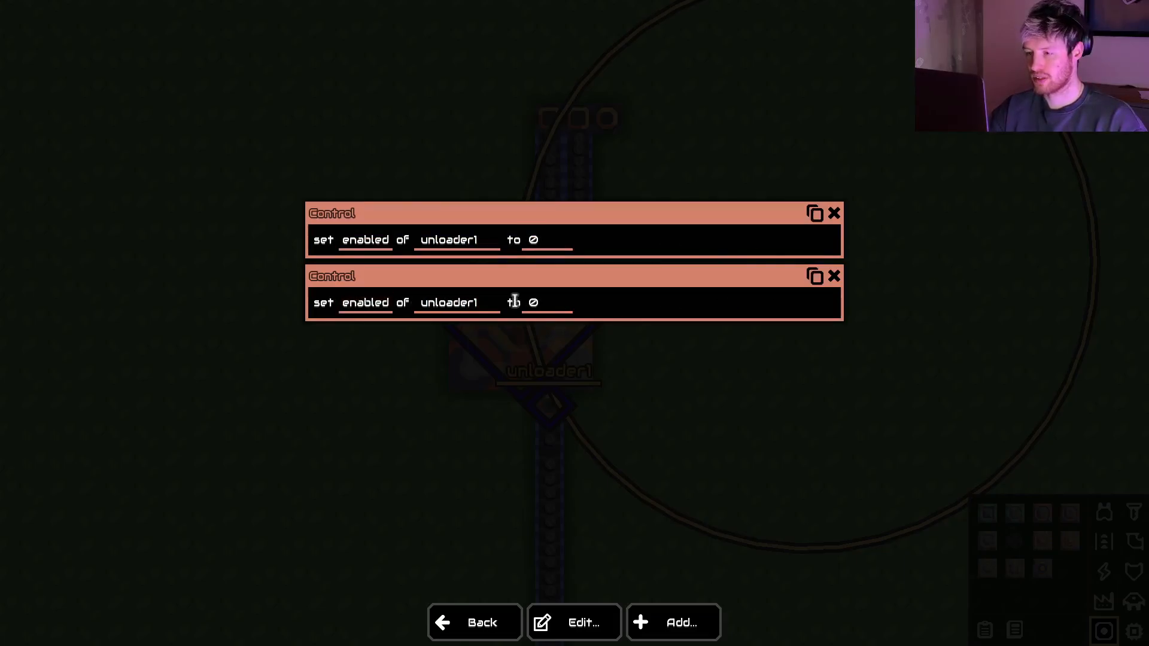
pyautogui.write('1')
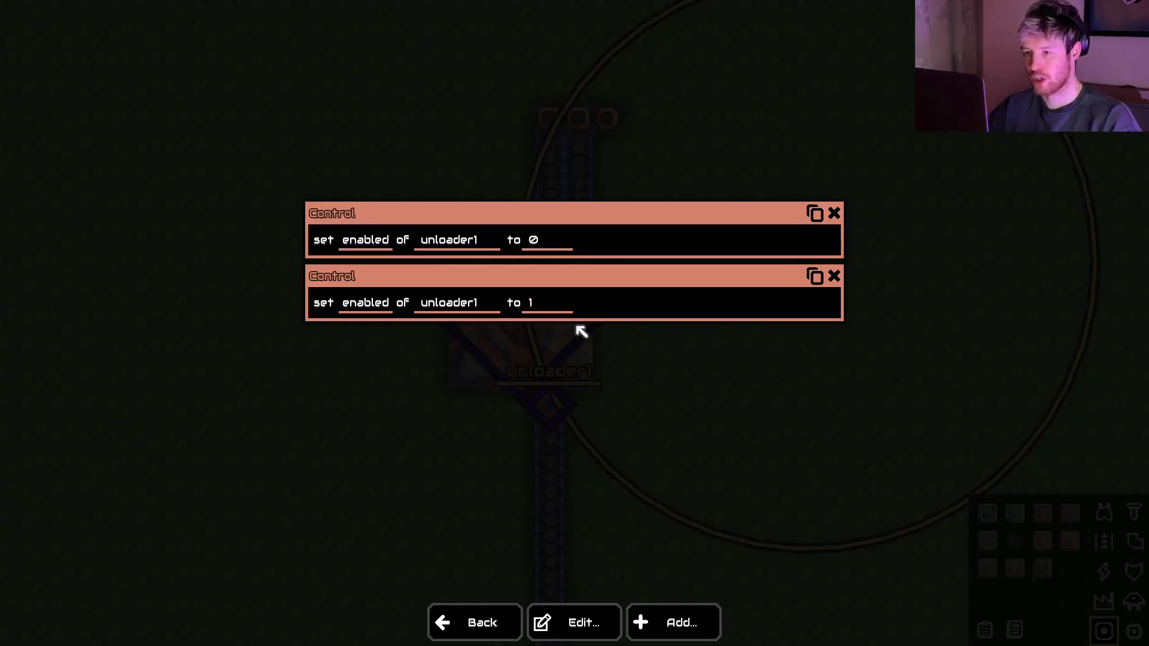
pyautogui.moveTo(622, 387)
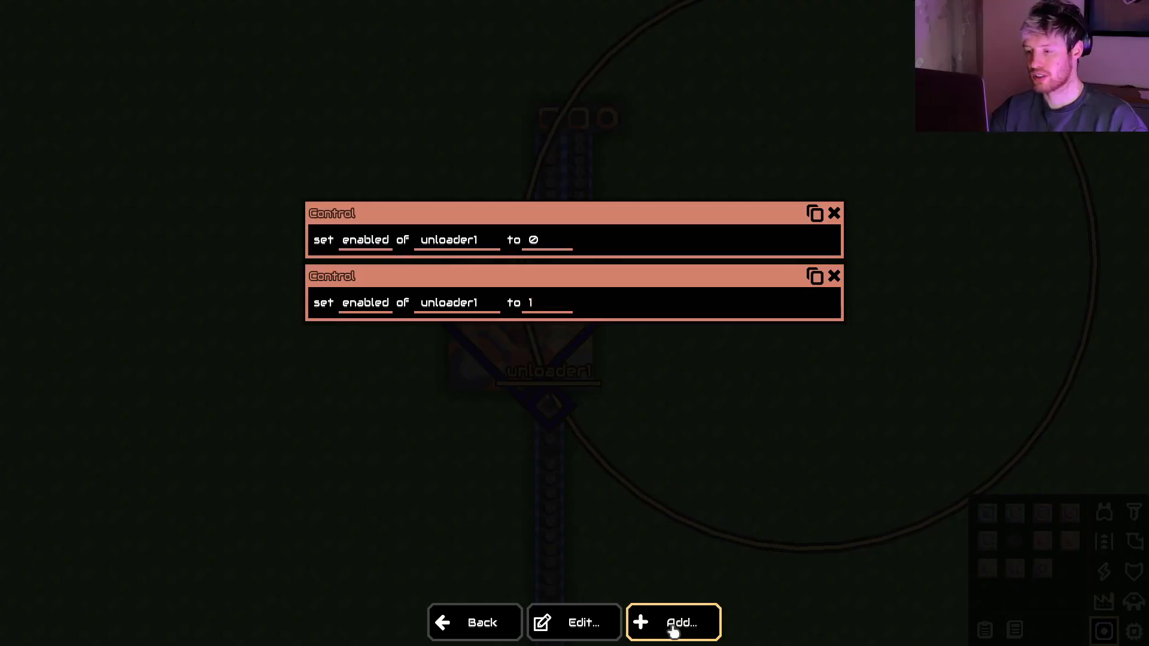
pyautogui.click(673, 622)
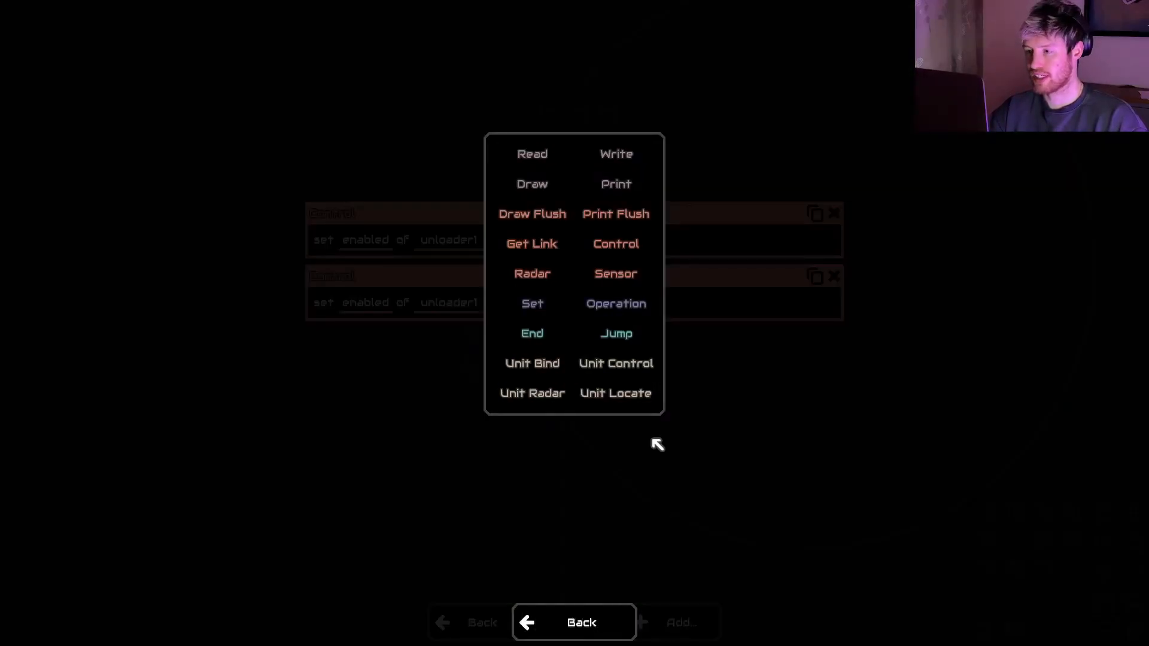
pyautogui.moveTo(615, 273)
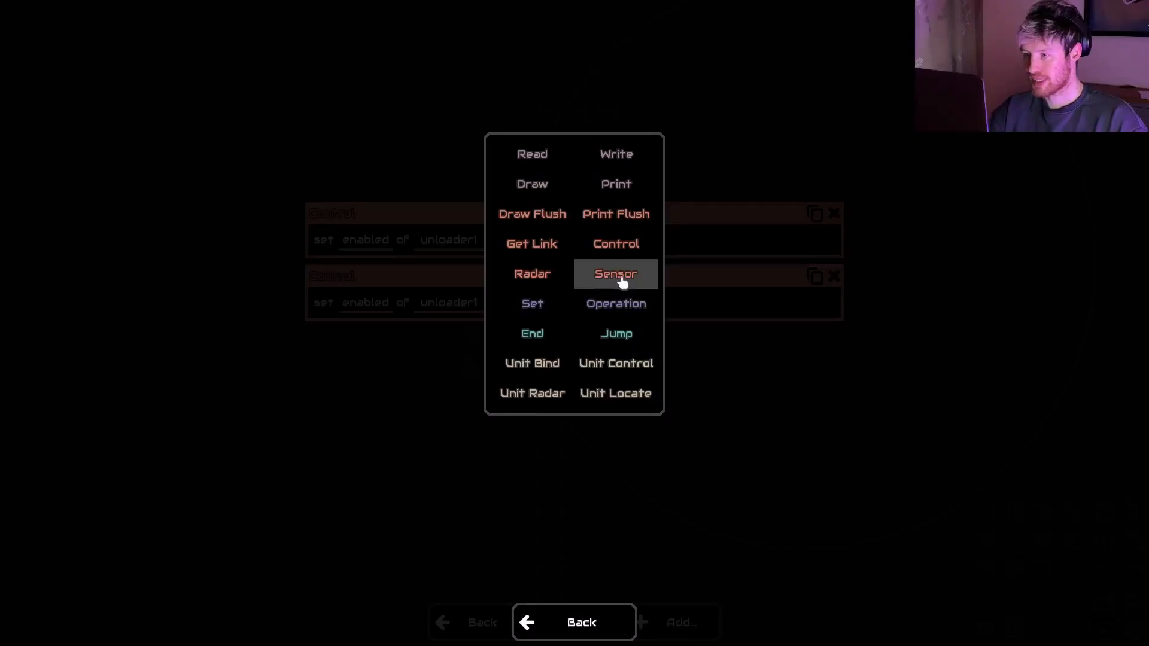
pyautogui.click(615, 273)
pyautogui.write('nuc')
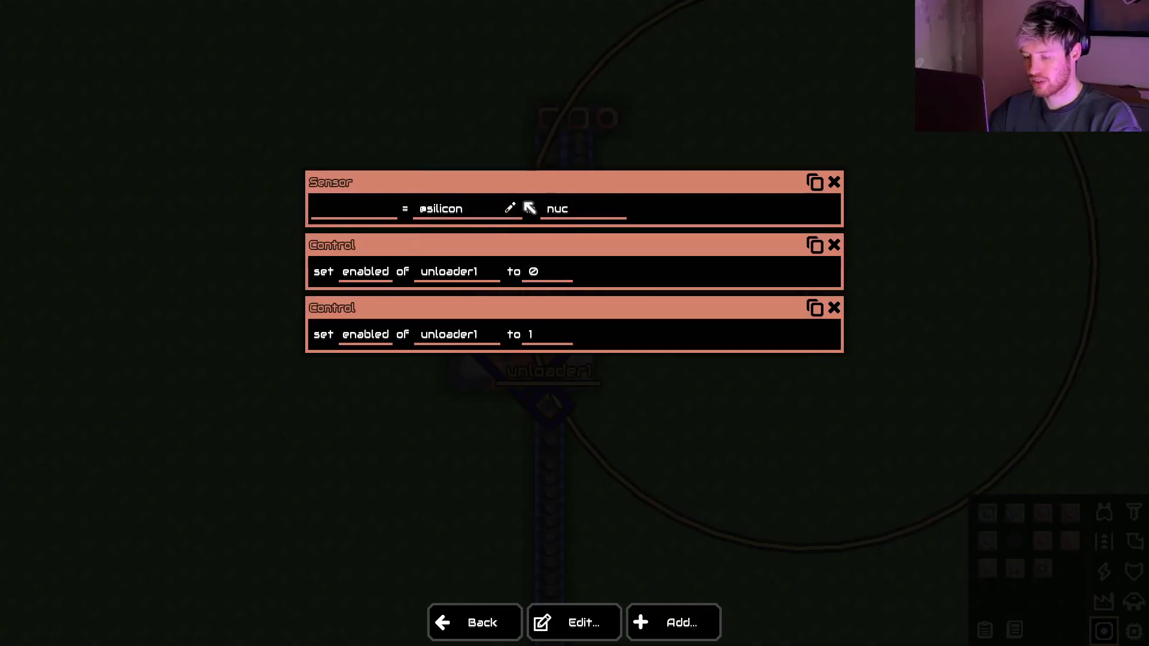
pyautogui.click(530, 208)
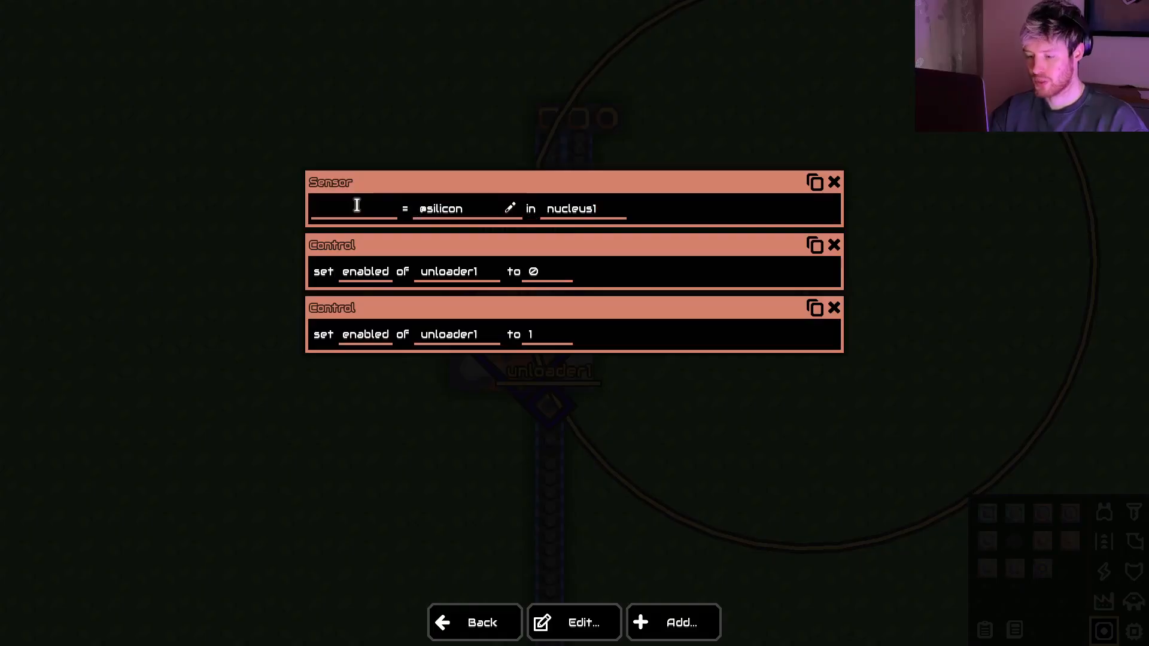
pyautogui.write('banana')
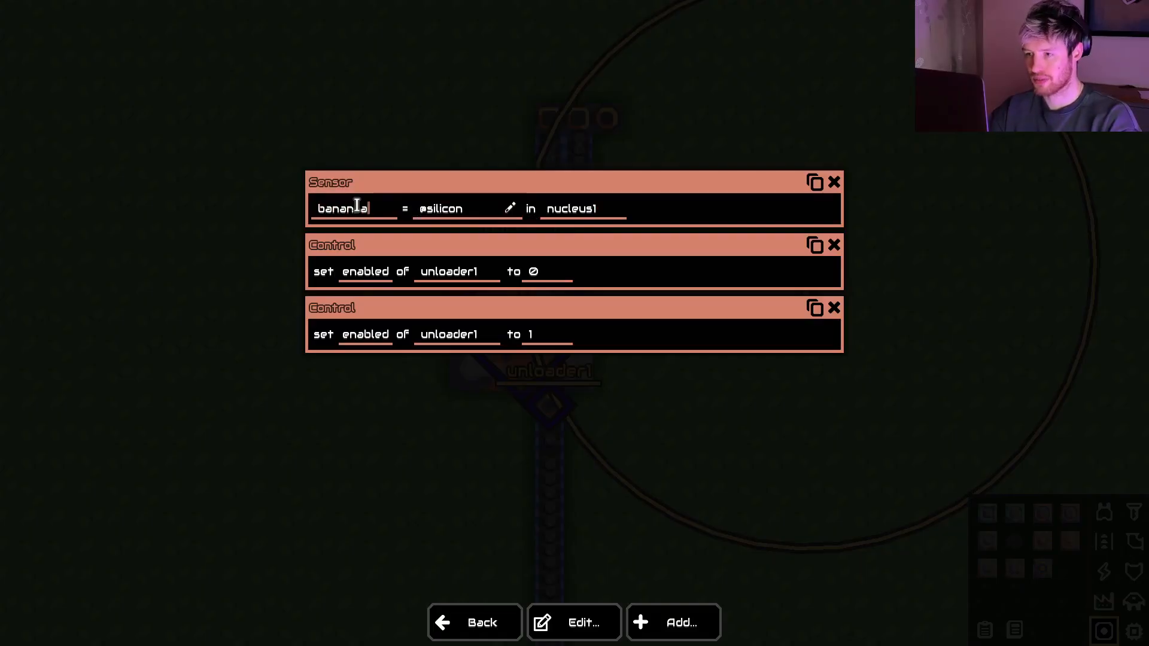
pyautogui.write('s')
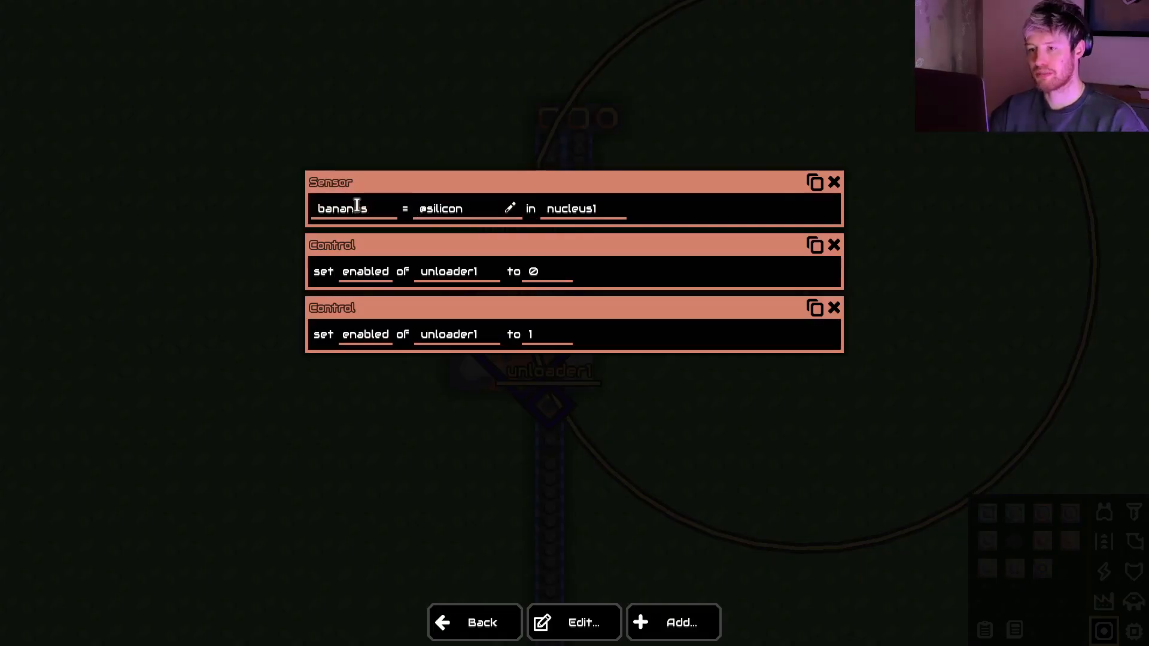
pyautogui.moveTo(298, 97)
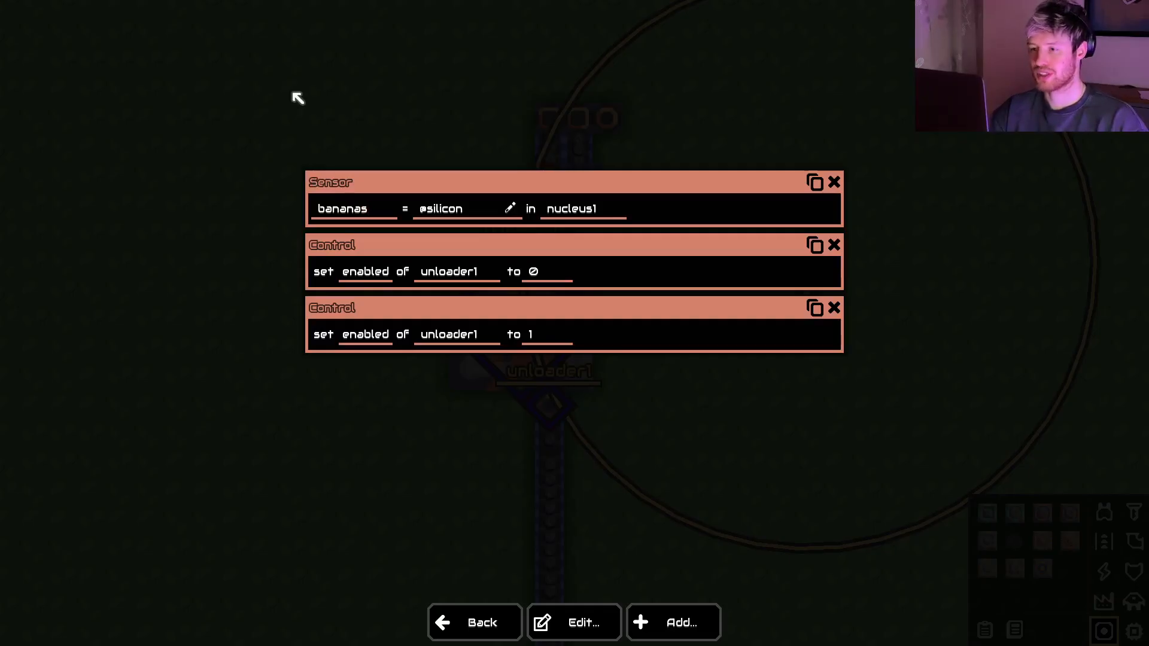
pyautogui.moveTo(368, 162)
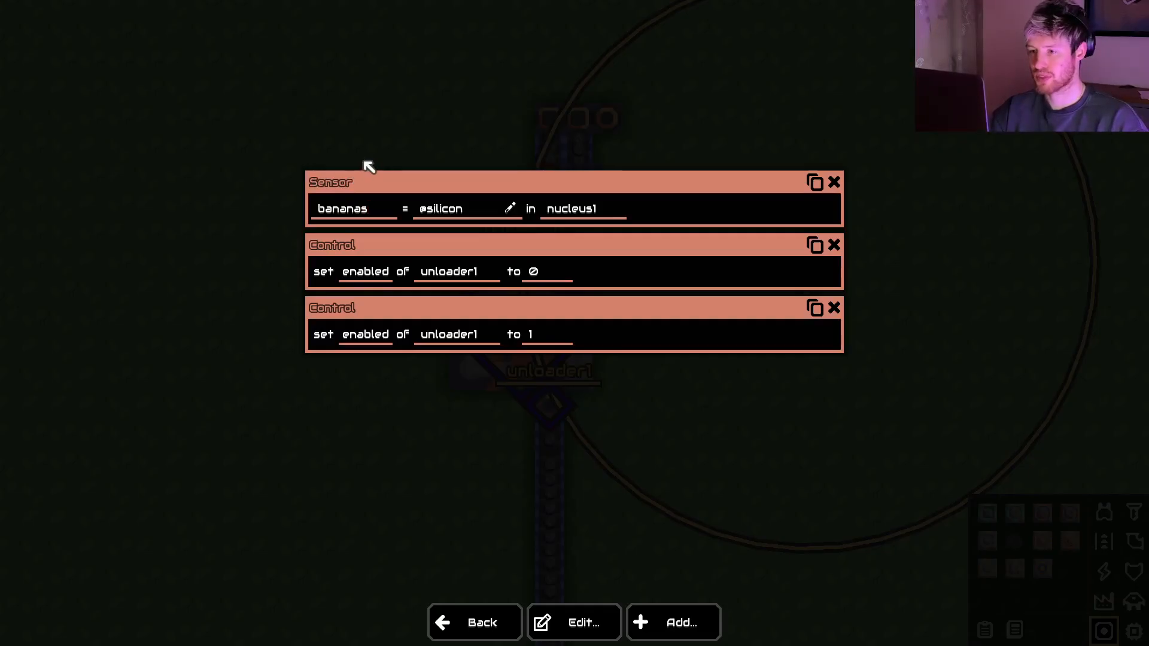
# - Add a Jump instruction testing whether bananas is greater than 500
pyautogui.click(671, 622)
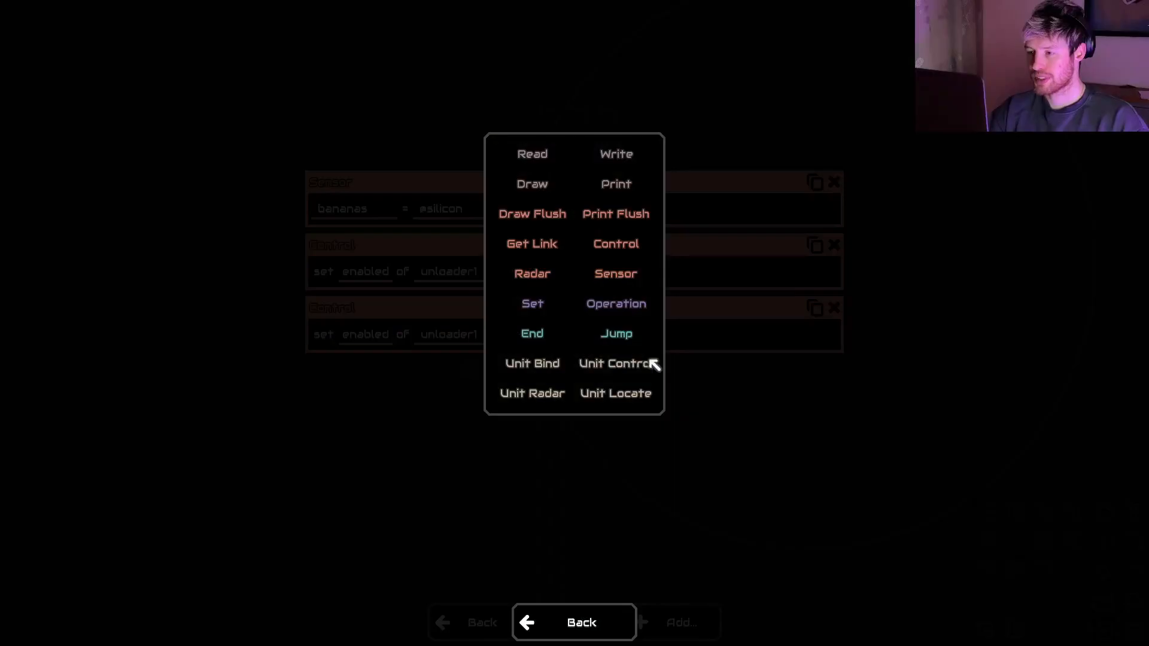
pyautogui.click(615, 334)
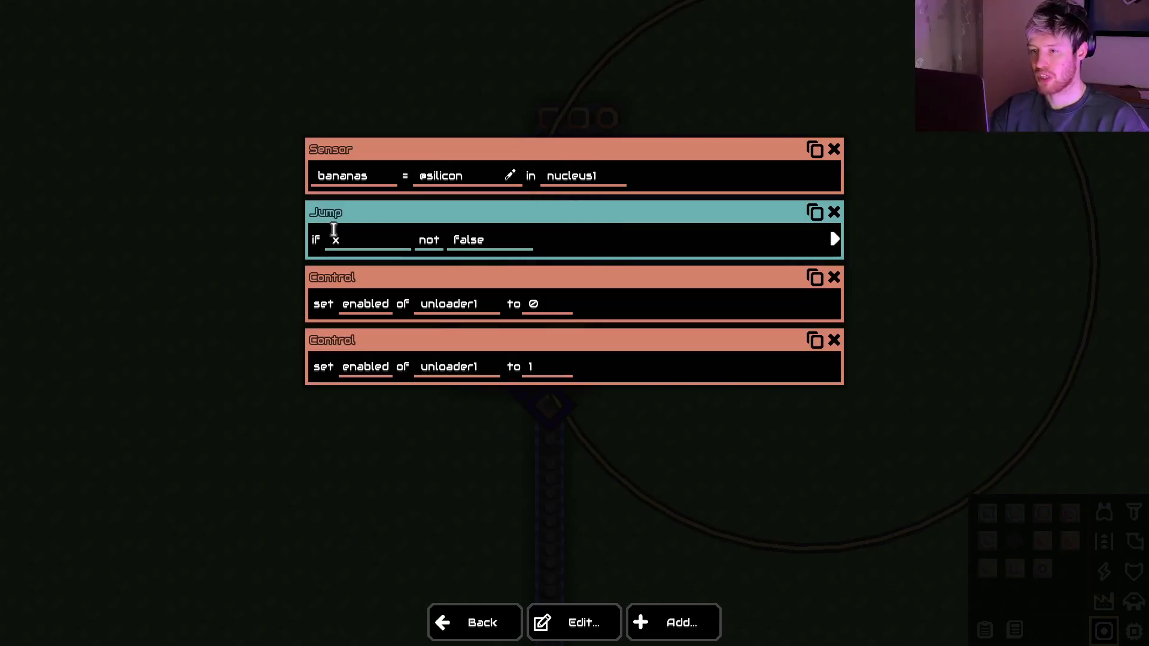
pyautogui.write('b')
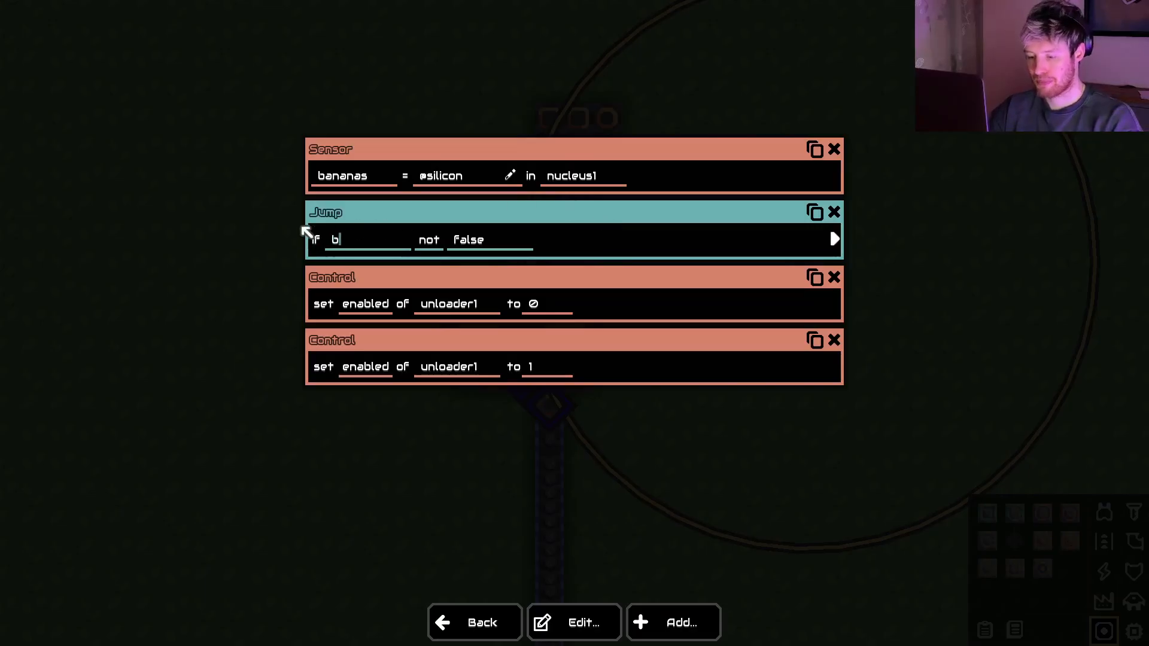
pyautogui.write('ananas')
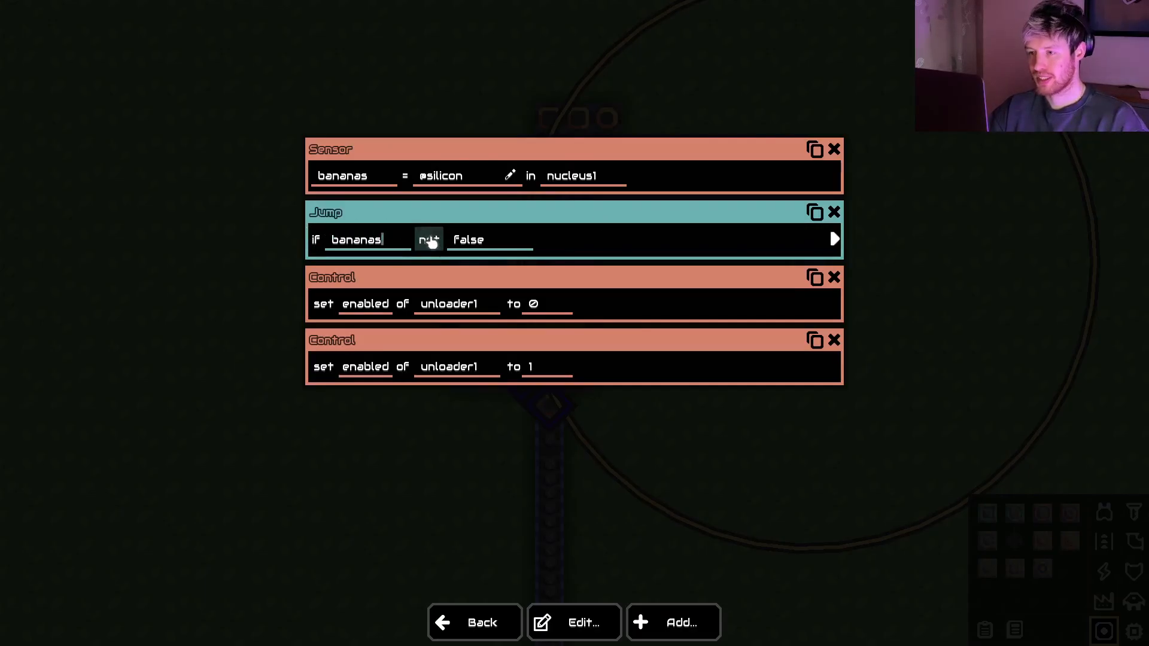
pyautogui.click(428, 239)
pyautogui.write('500')
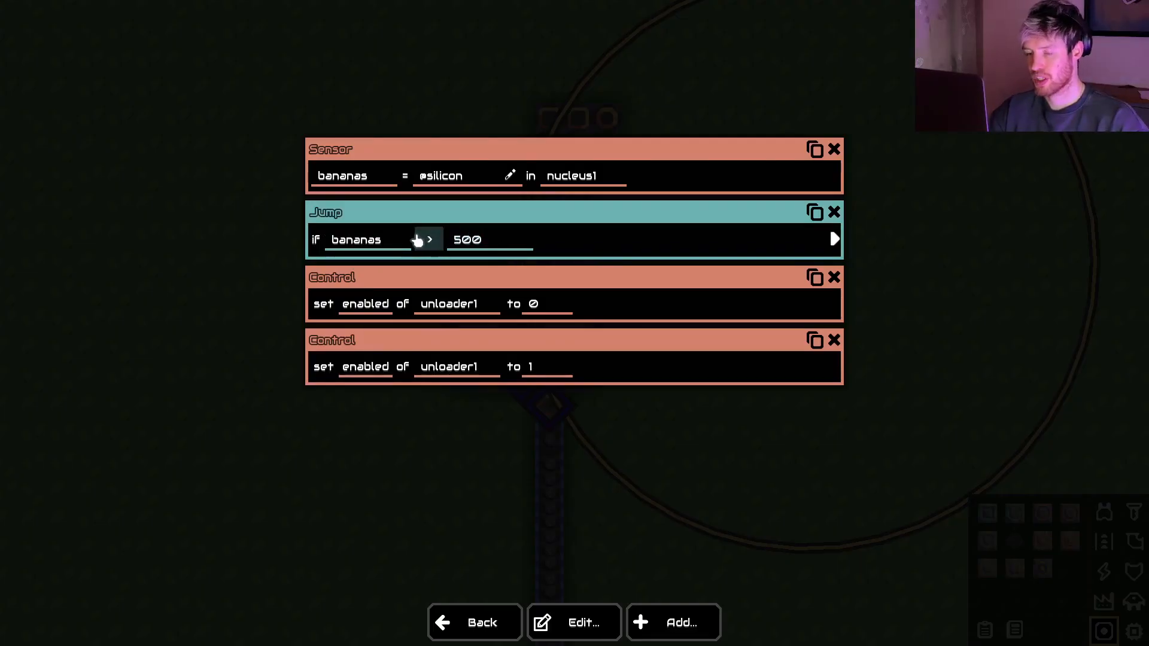
pyautogui.moveTo(334, 227)
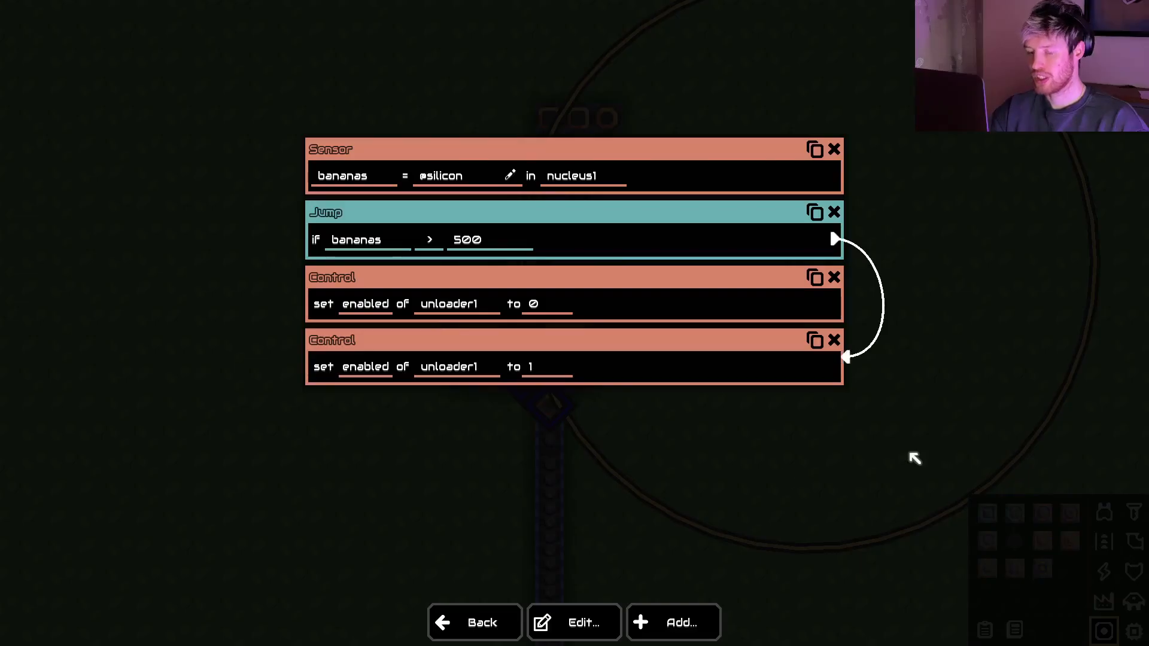
pyautogui.moveTo(402, 152)
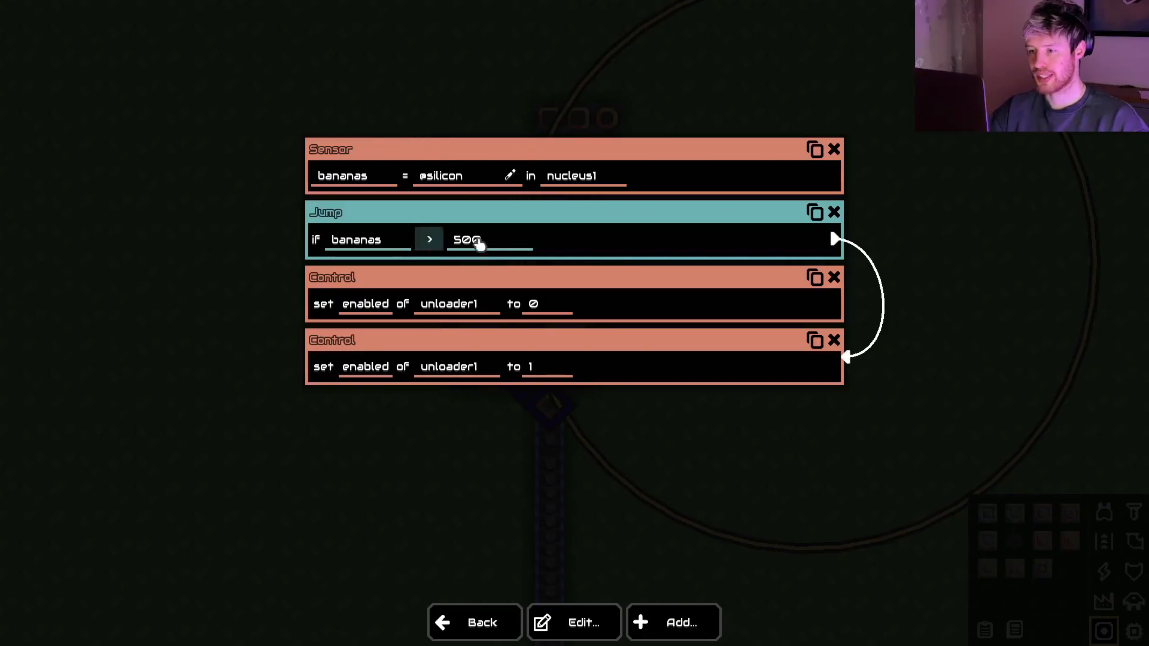
pyautogui.moveTo(311, 103)
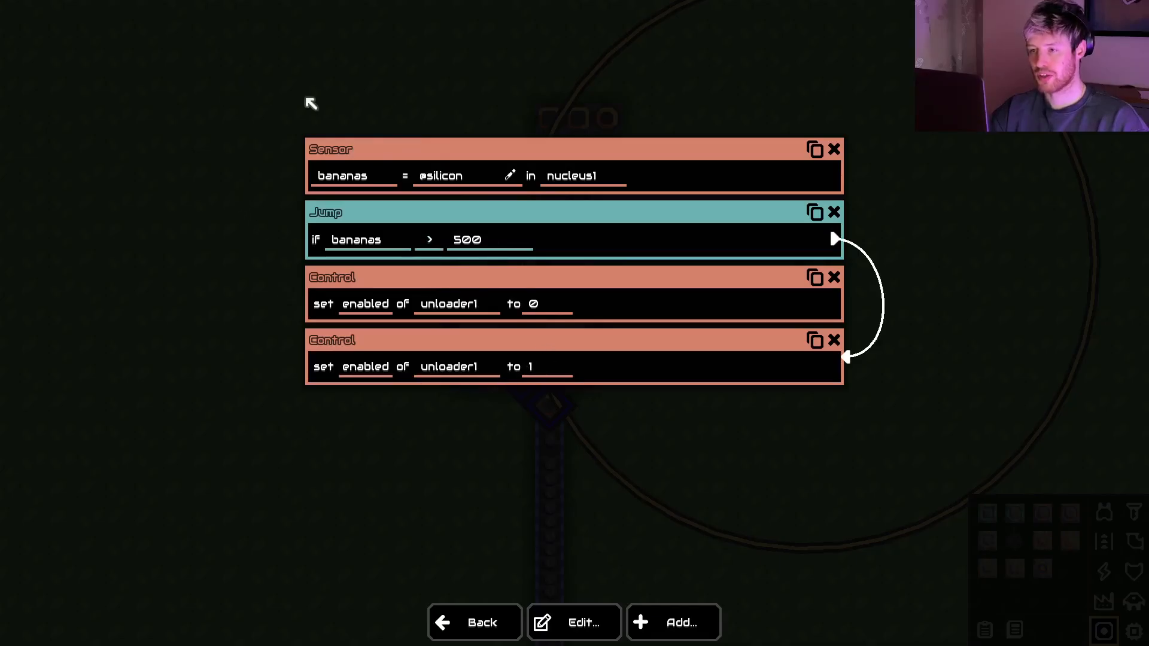
pyautogui.moveTo(387, 162)
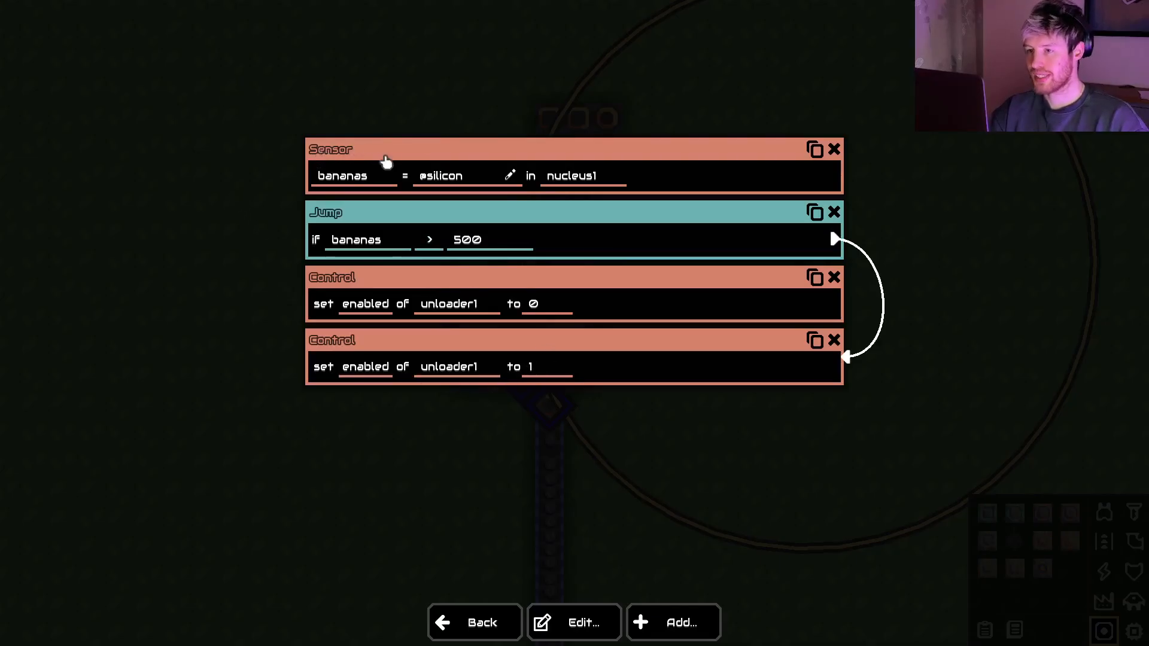
pyautogui.moveTo(364, 152)
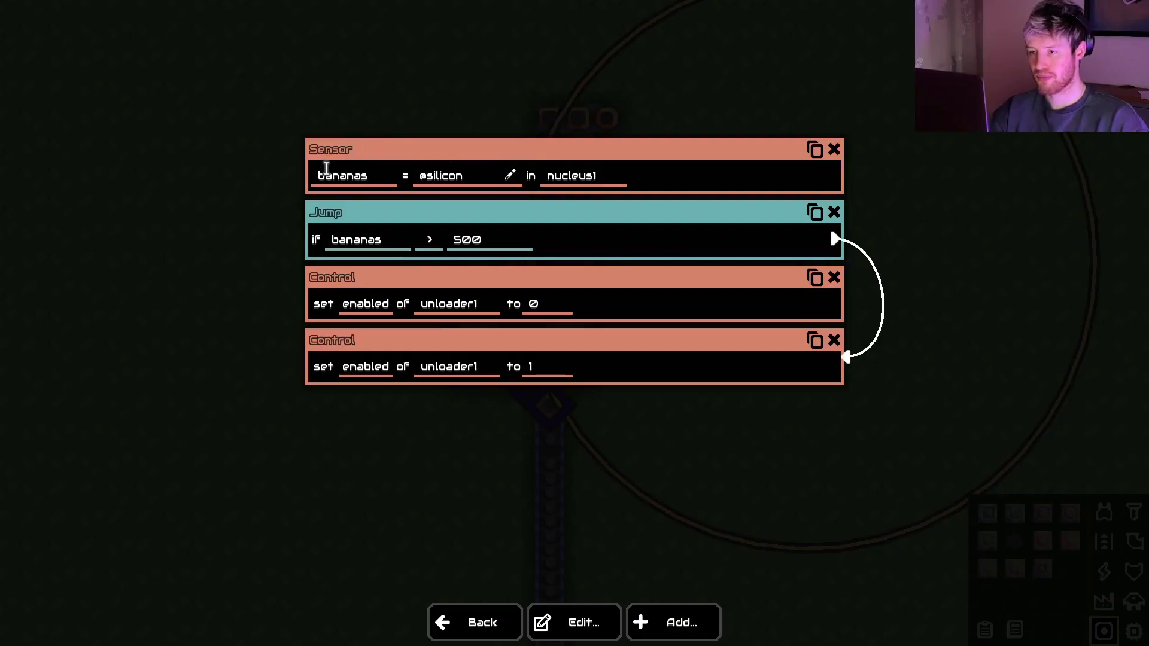
pyautogui.moveTo(333, 217)
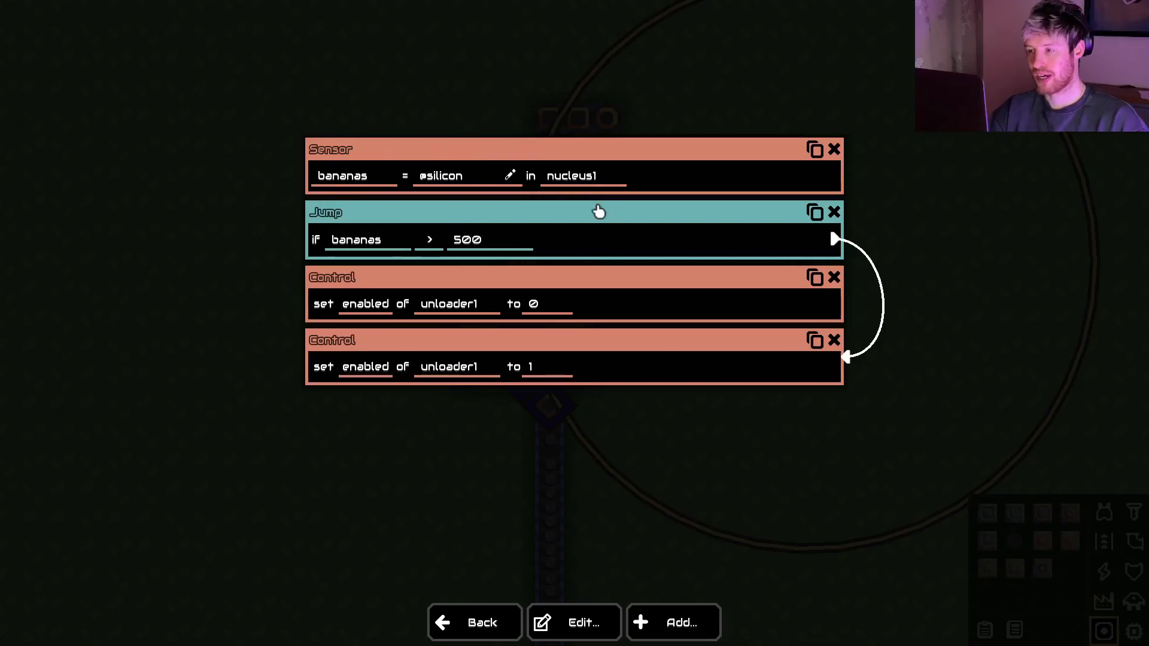
pyautogui.moveTo(462, 271)
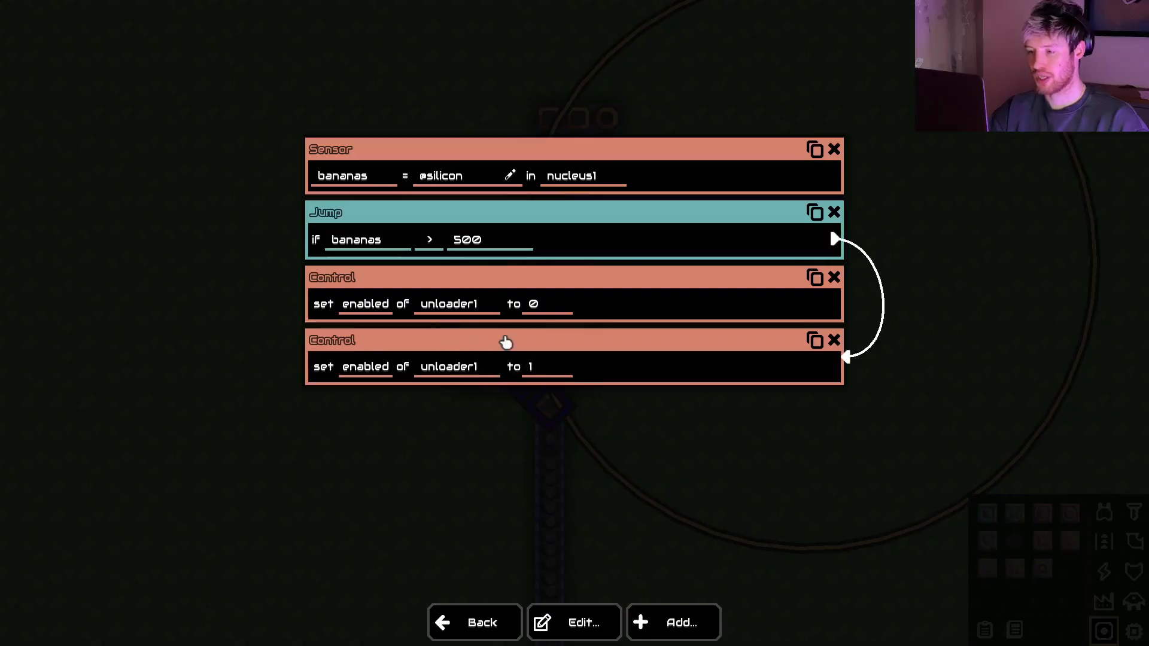
pyautogui.moveTo(491, 432)
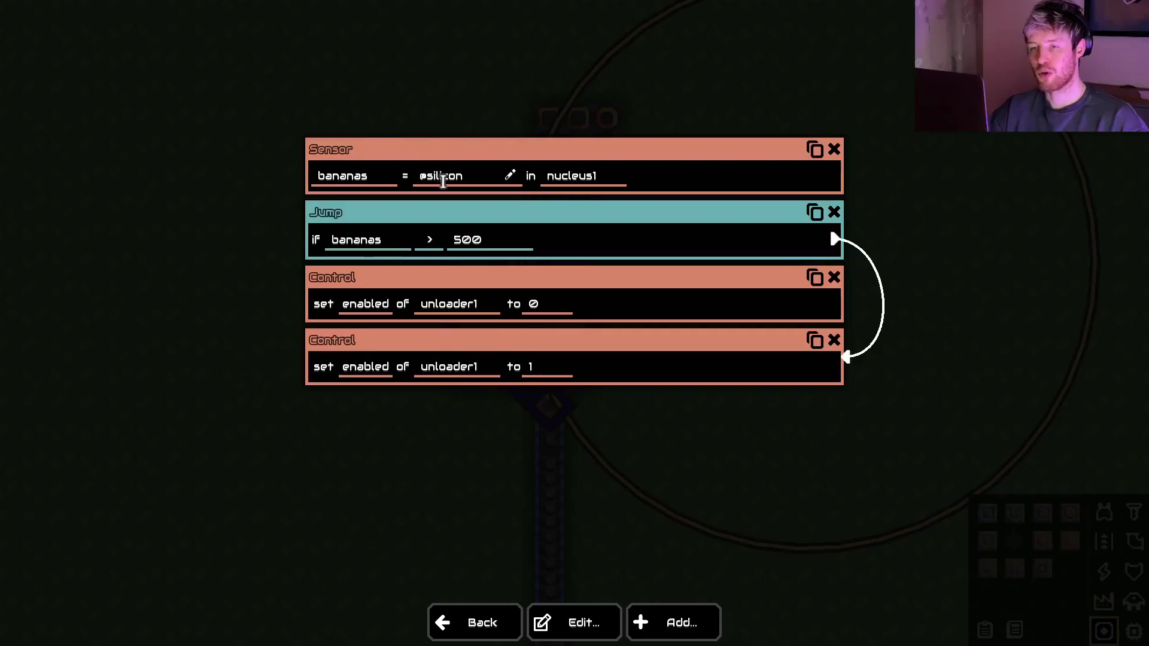
pyautogui.moveTo(449, 199)
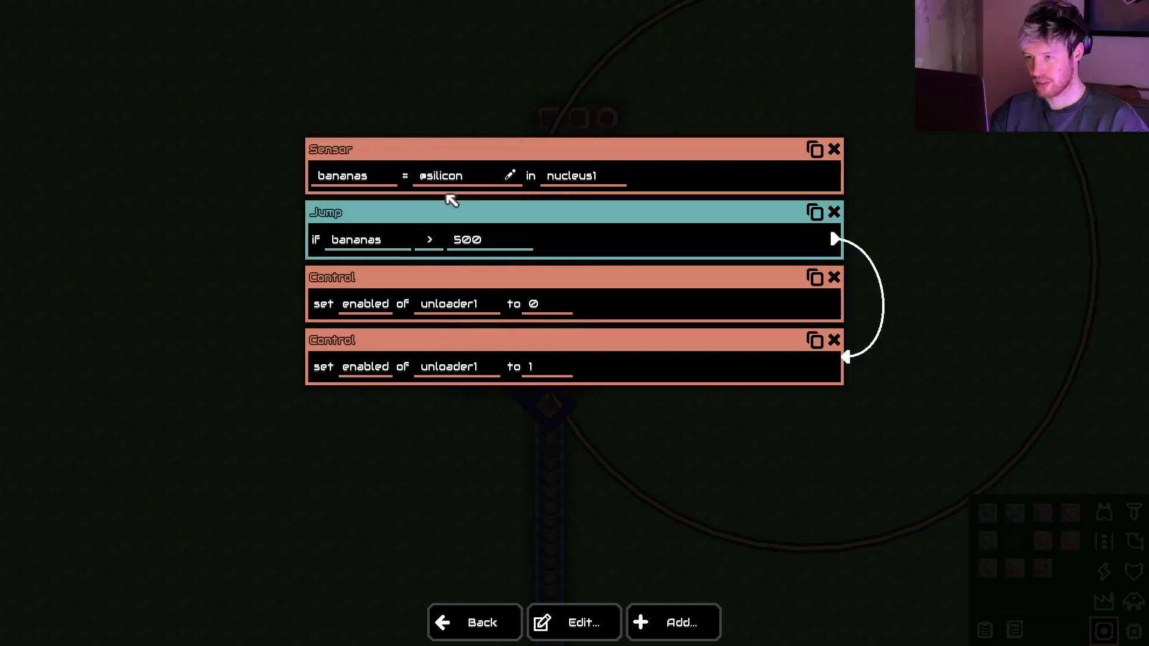
pyautogui.moveTo(728, 190)
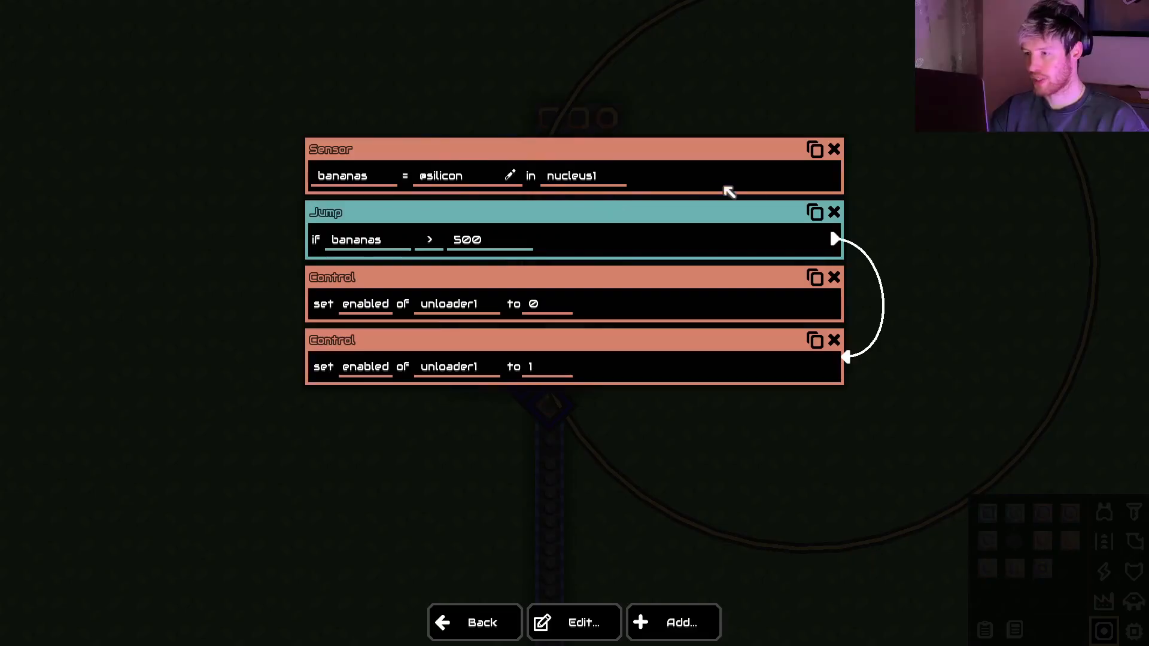
pyautogui.moveTo(163, 136)
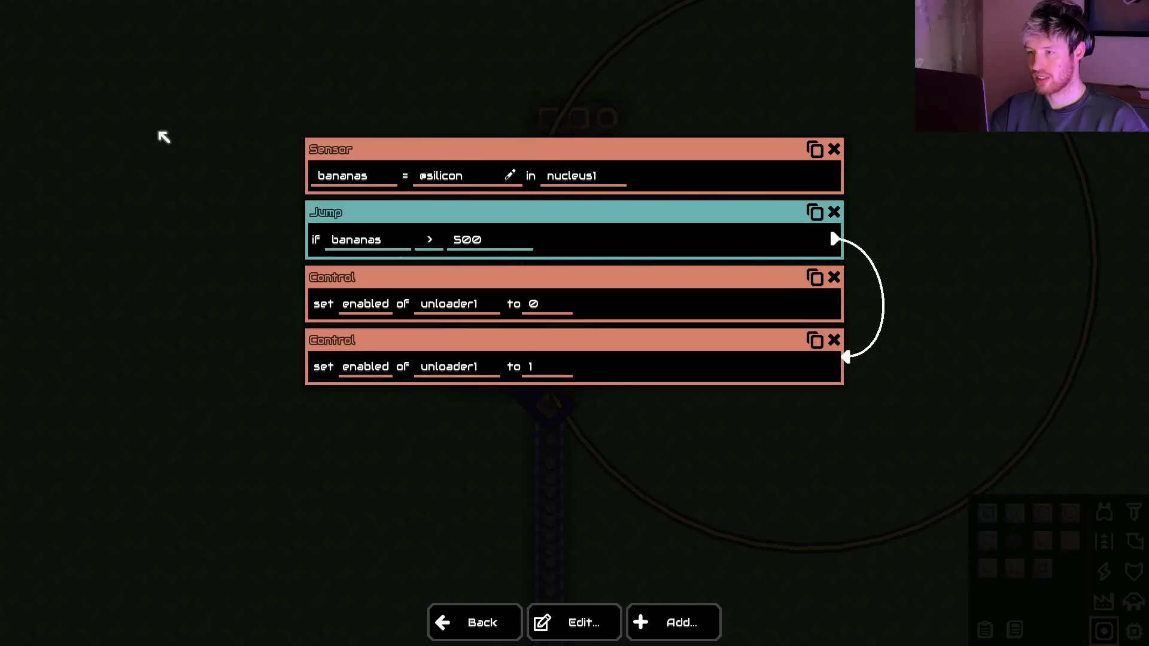
pyautogui.moveTo(563, 366)
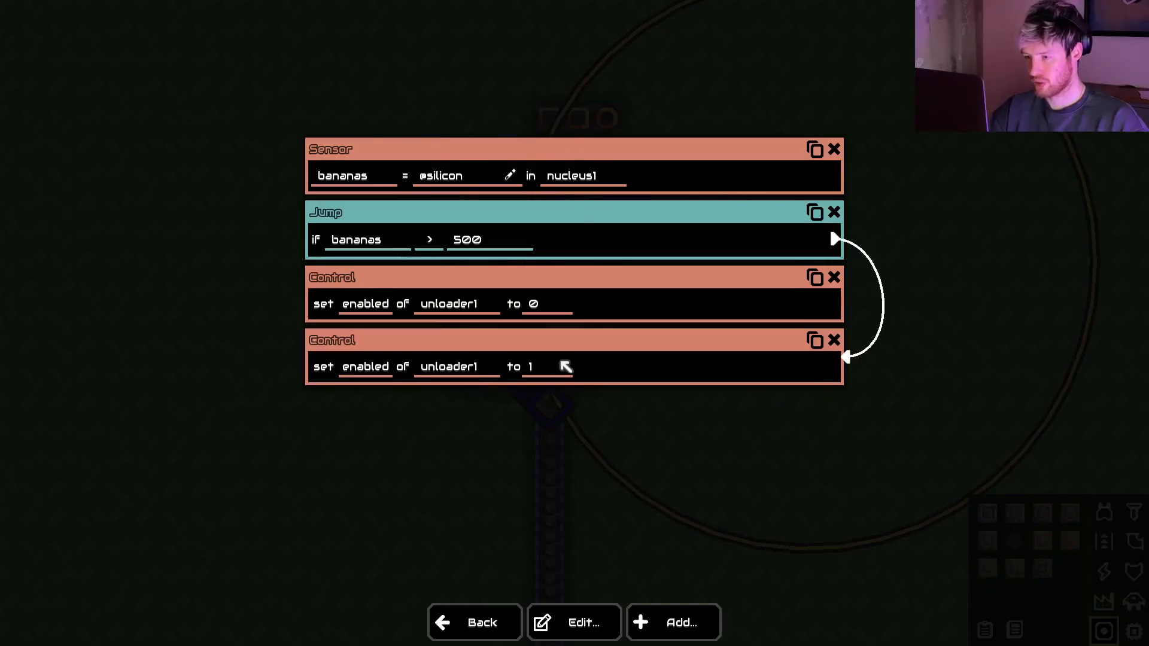
pyautogui.moveTo(461, 194)
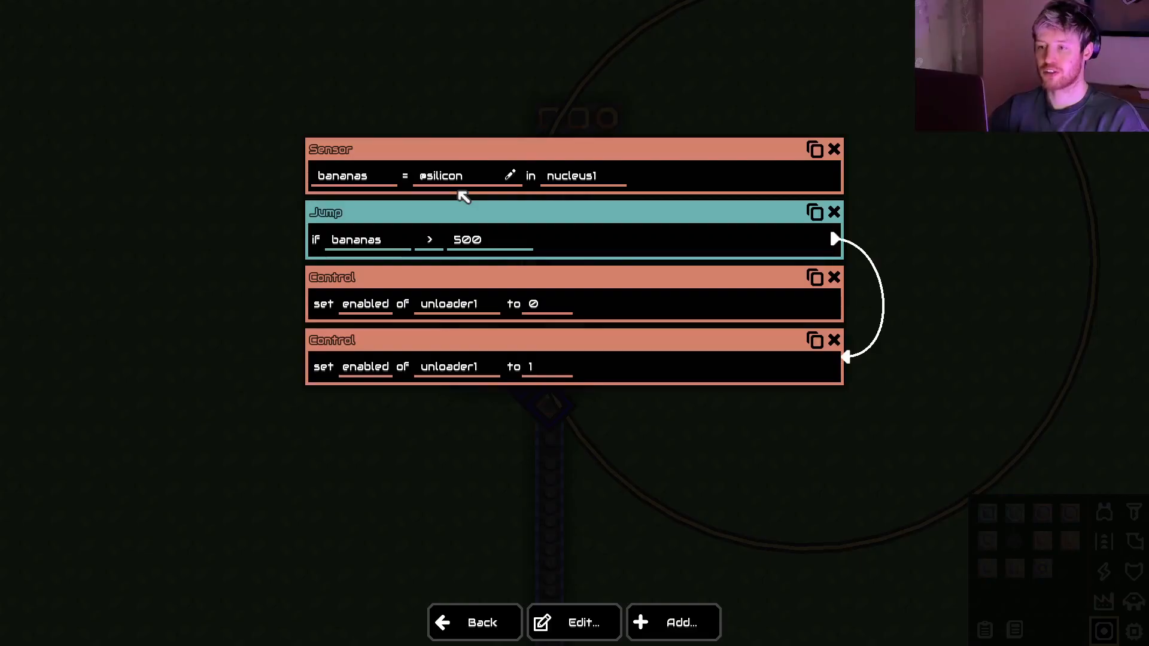
pyautogui.moveTo(326, 163)
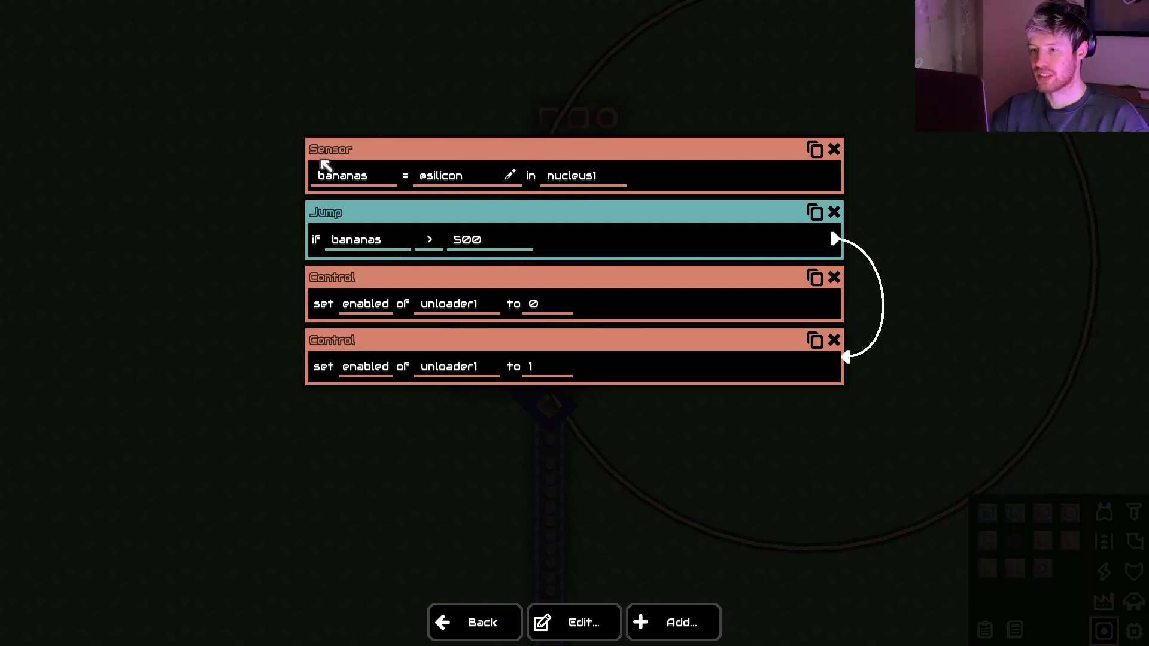
pyautogui.moveTo(577, 221)
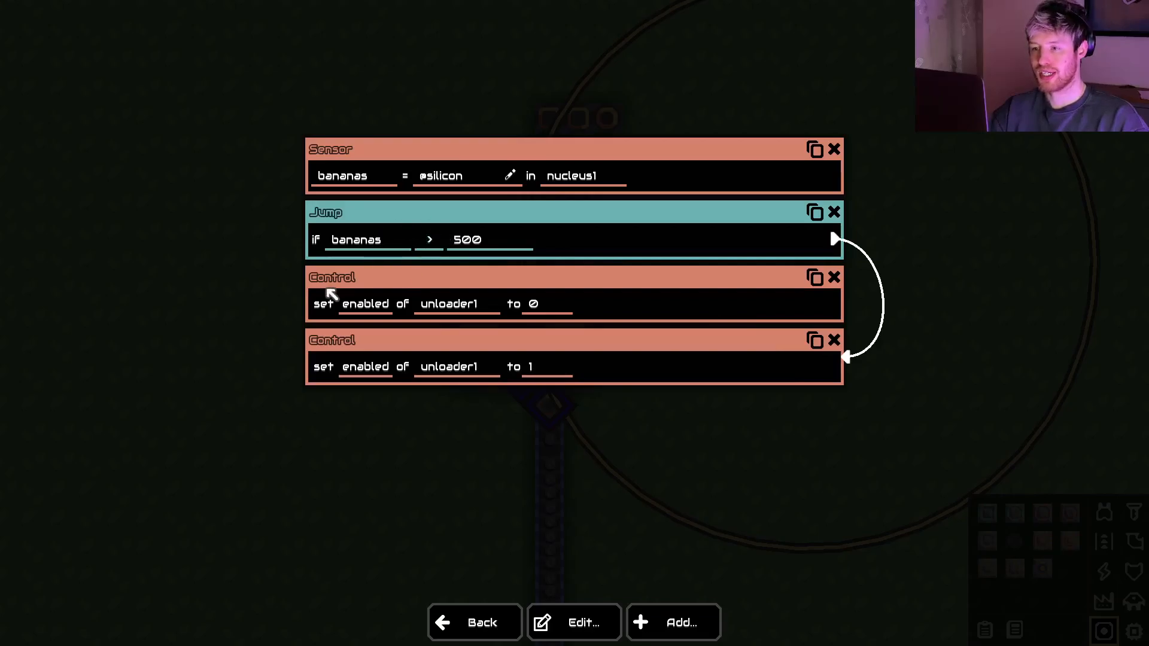
pyautogui.moveTo(542, 293)
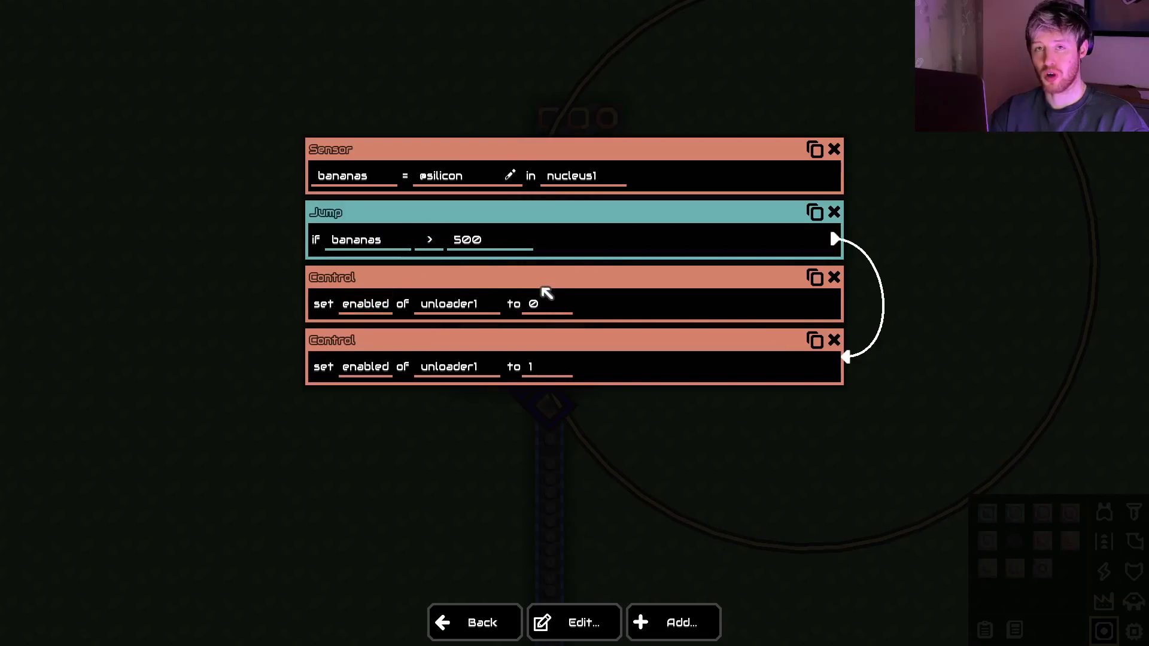
pyautogui.moveTo(563, 352)
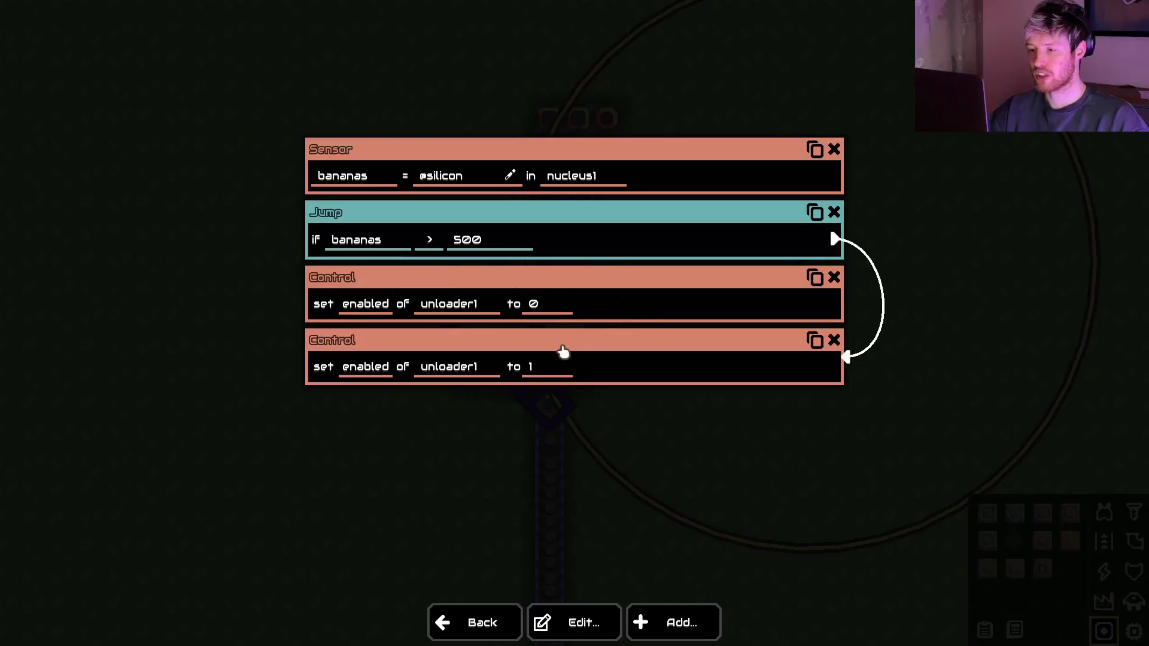
pyautogui.moveTo(214, 148)
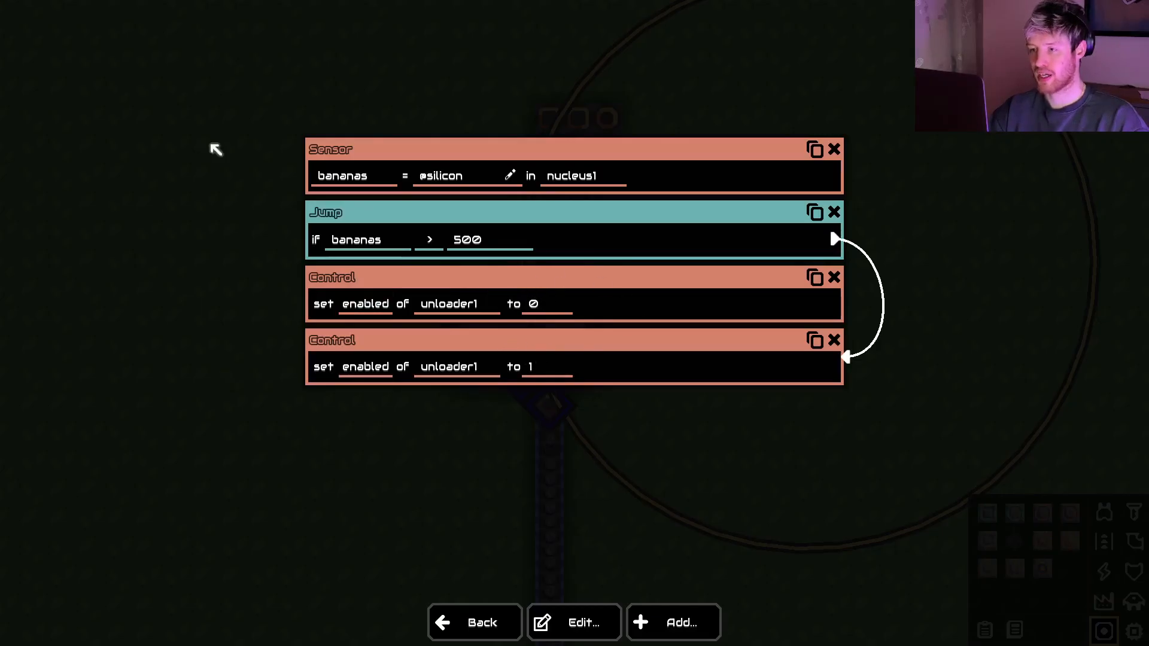
pyautogui.moveTo(435, 593)
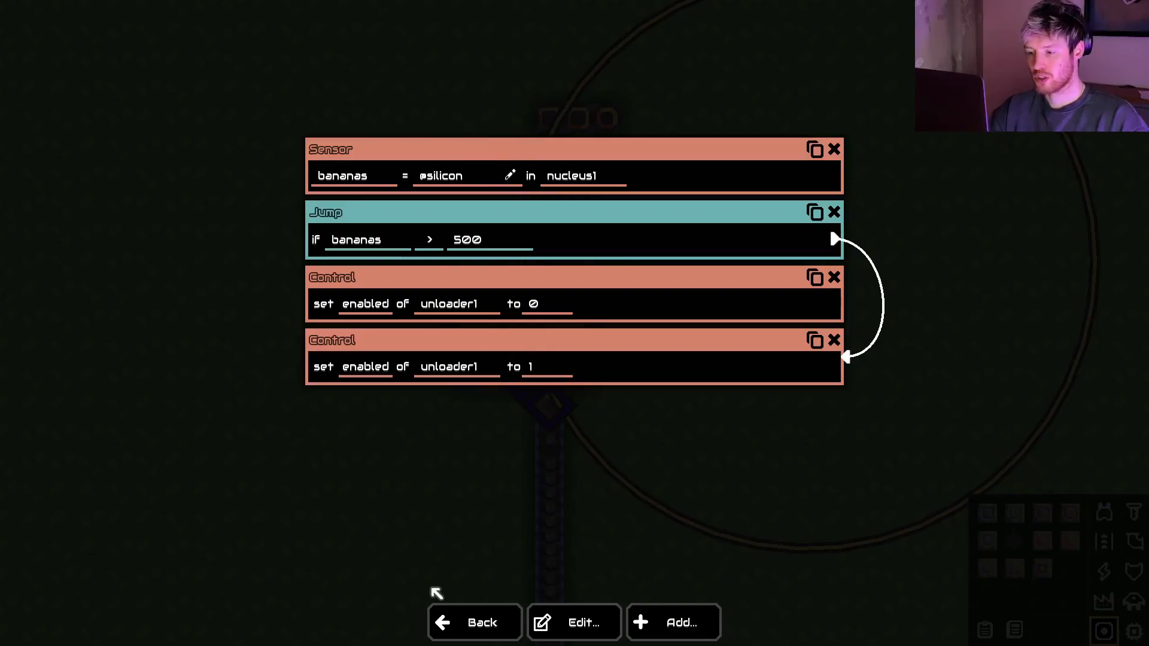
pyautogui.click(474, 622)
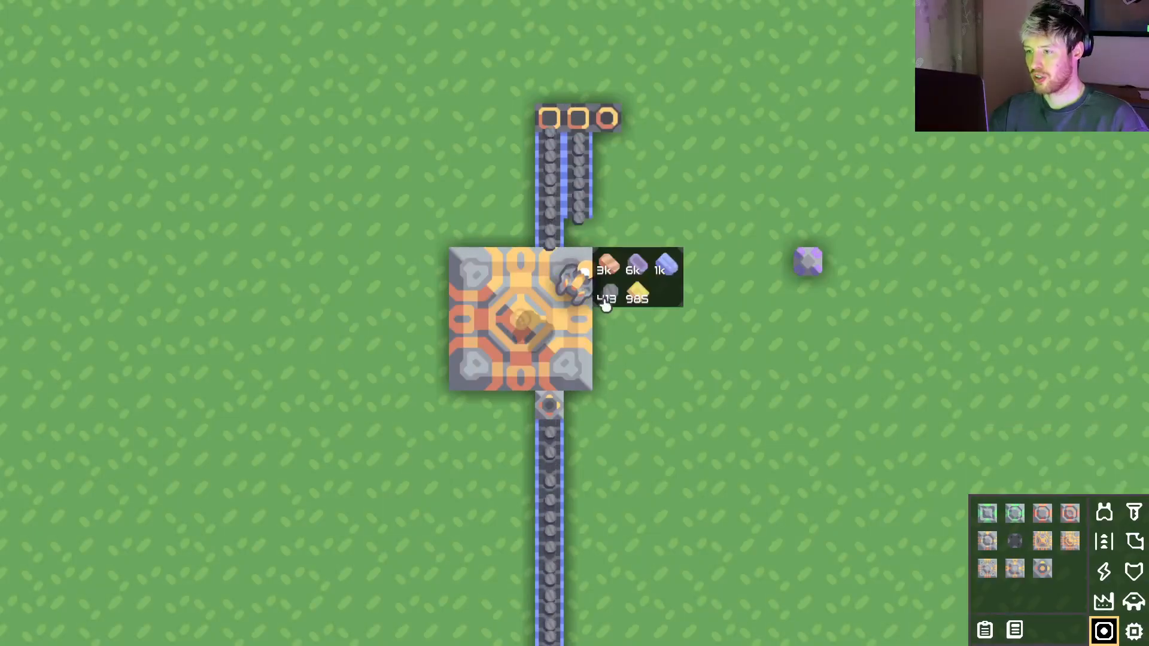
pyautogui.moveTo(673, 410)
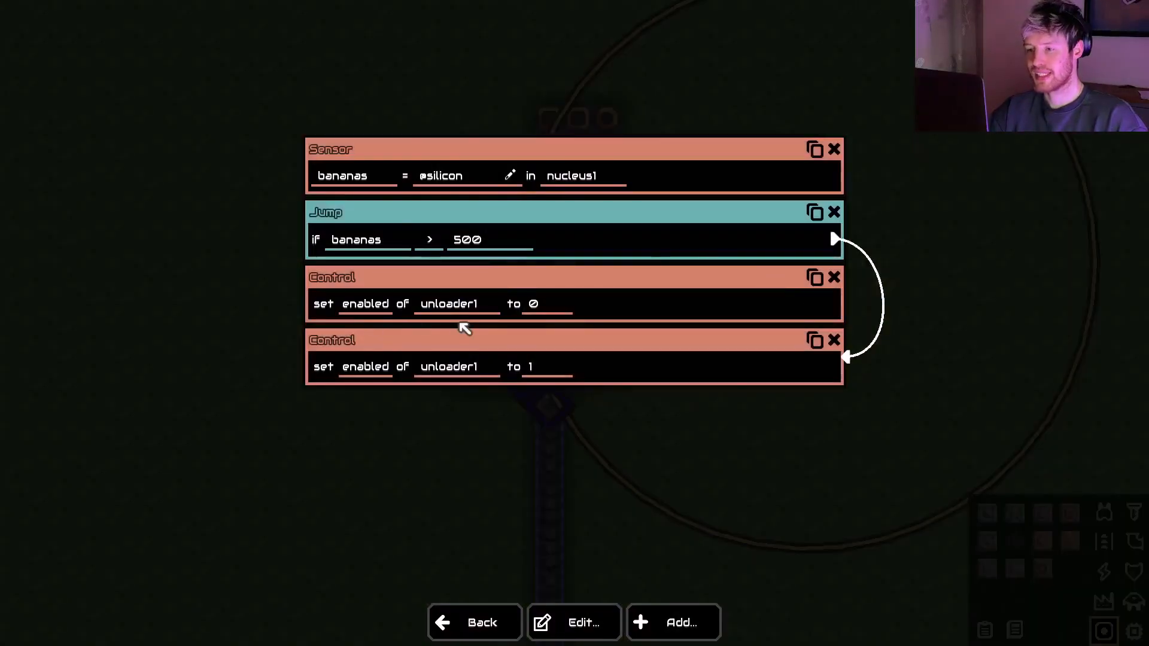
pyautogui.moveTo(442, 333)
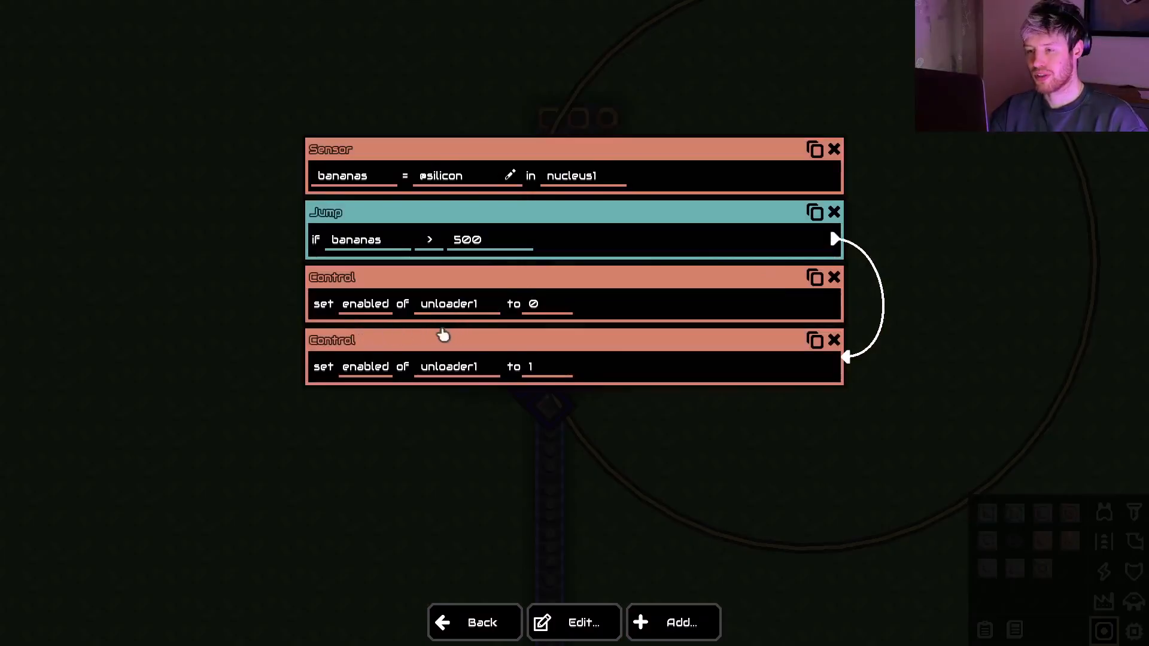
pyautogui.moveTo(253, 339)
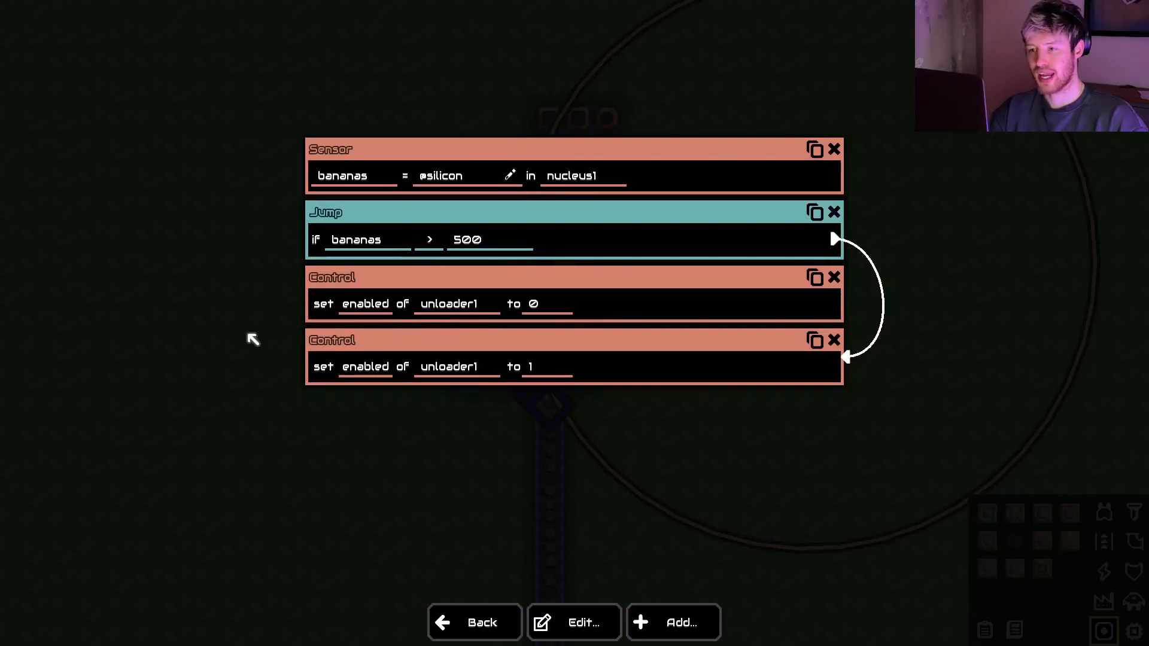
pyautogui.moveTo(554, 493)
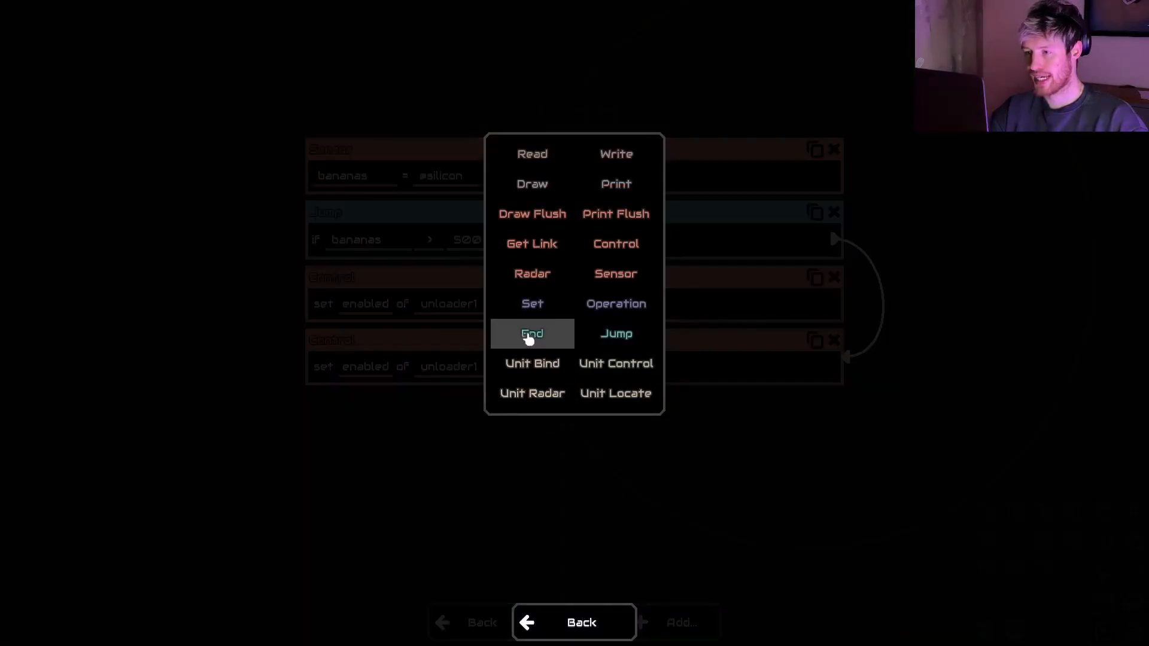
# - Insert End after the disable Control, re-enter 500 in the Jump, and close the editor
pyautogui.click(531, 334)
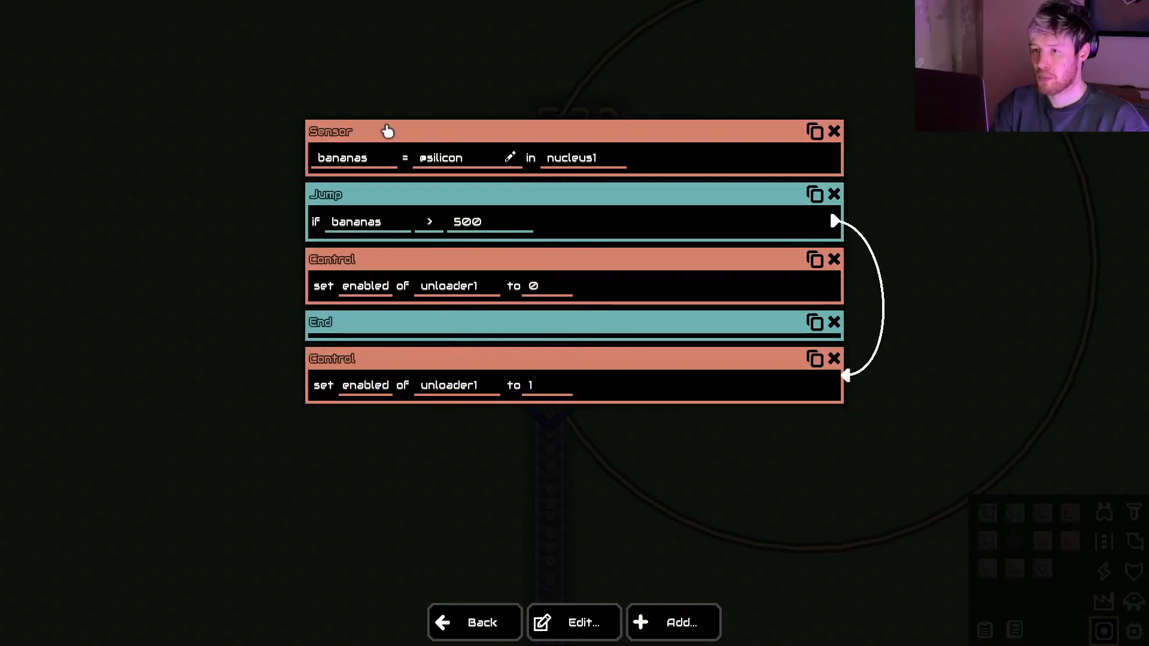
pyautogui.click(366, 221)
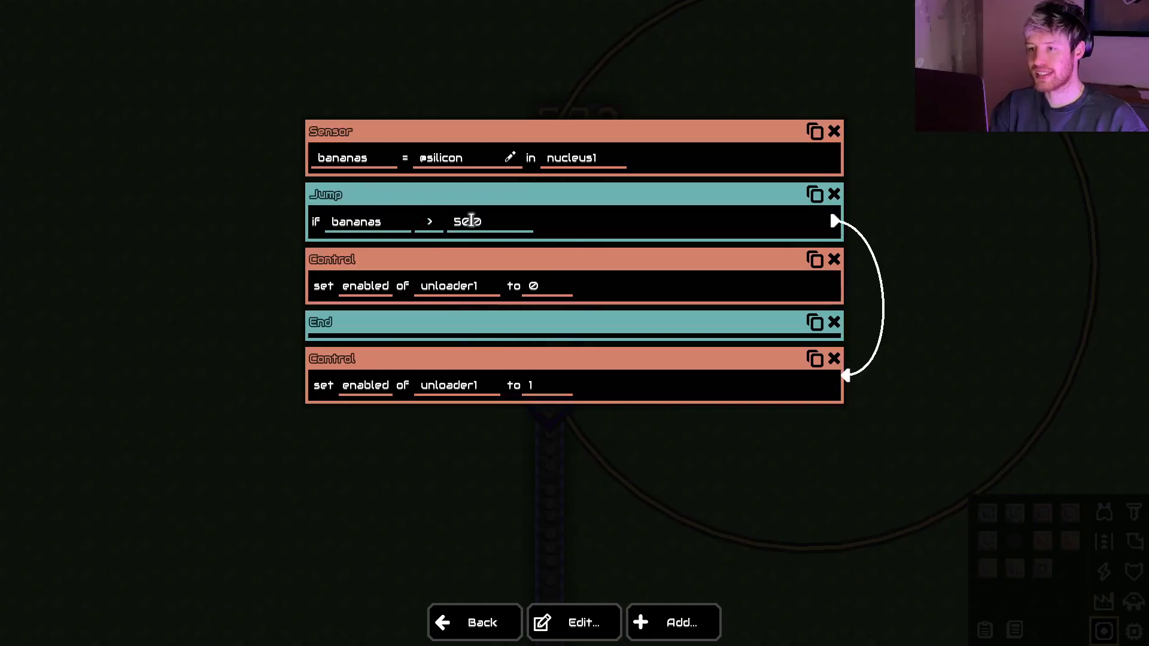
pyautogui.write('500')
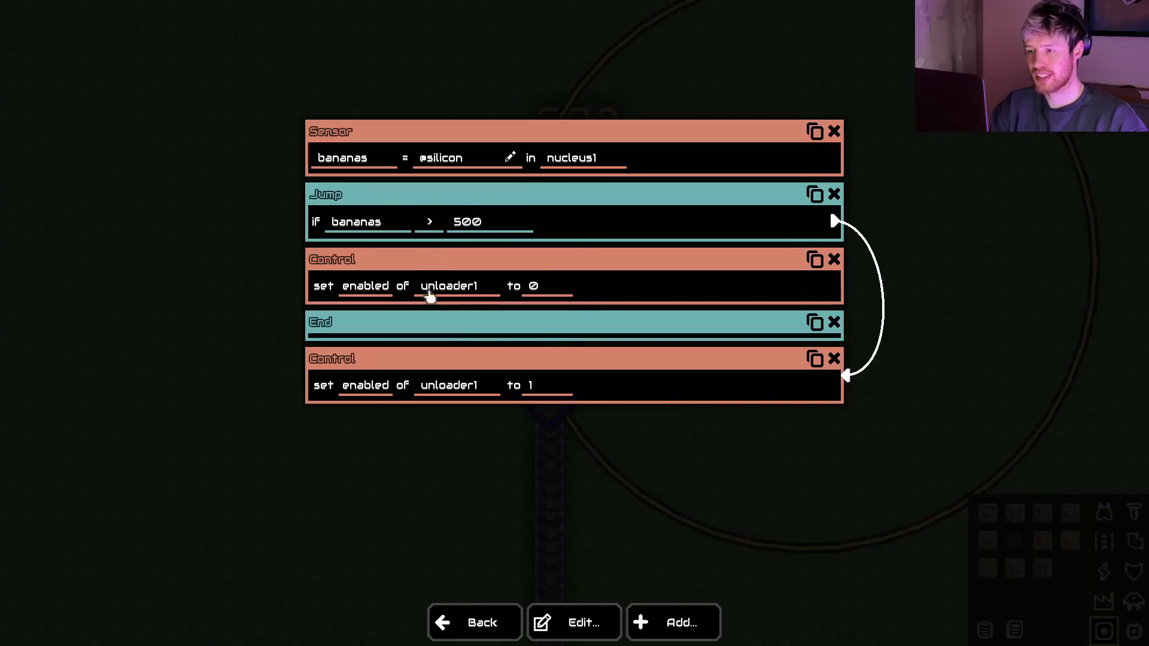
pyautogui.moveTo(441, 321)
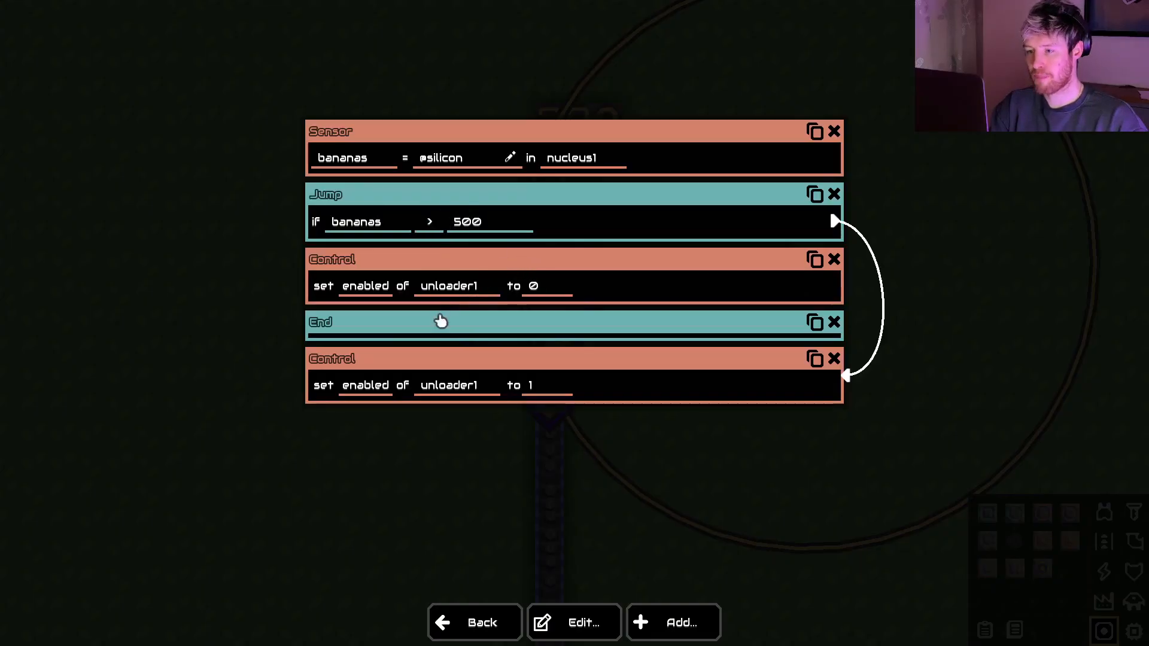
pyautogui.moveTo(325, 324)
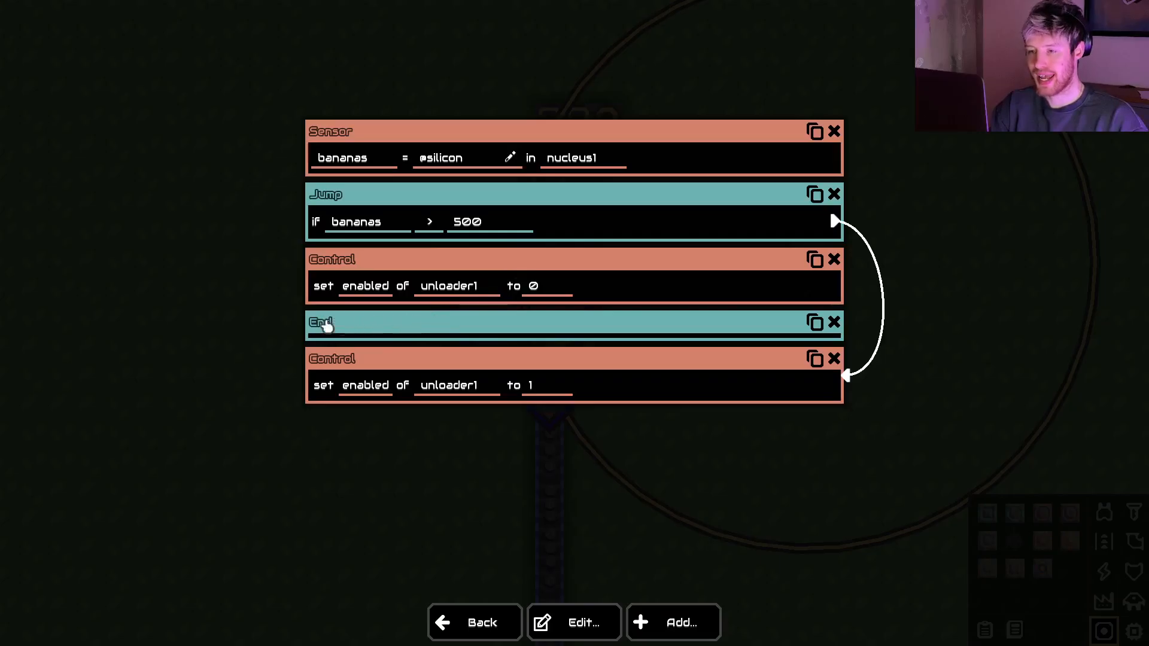
pyautogui.moveTo(417, 109)
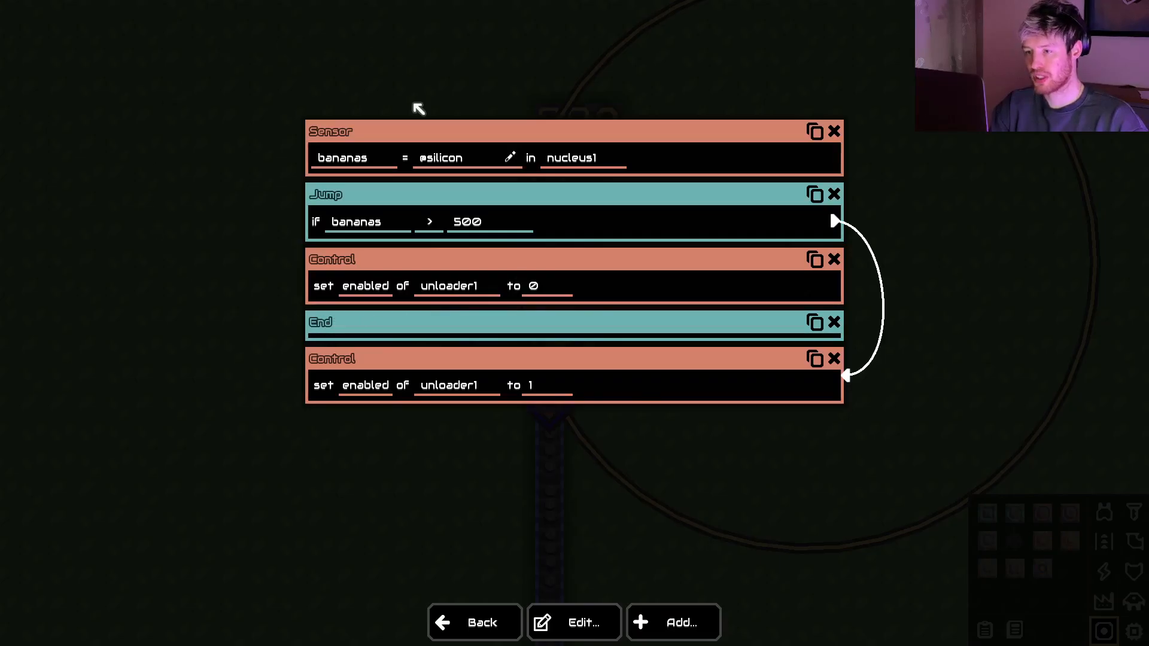
pyautogui.moveTo(472, 197)
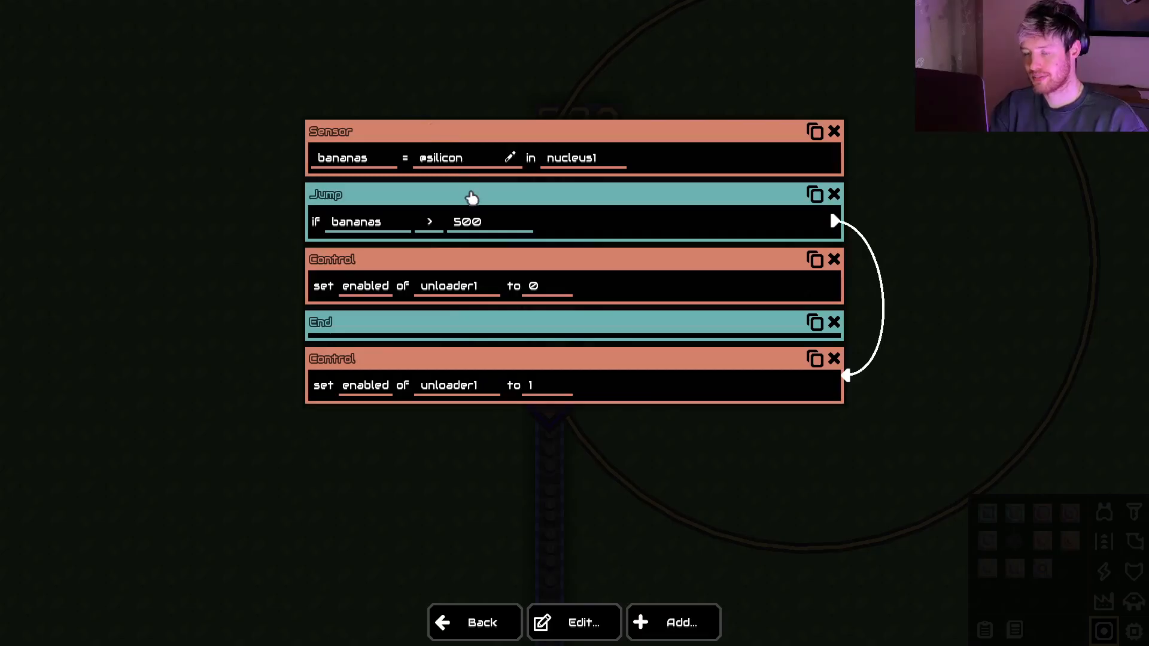
pyautogui.moveTo(270, 24)
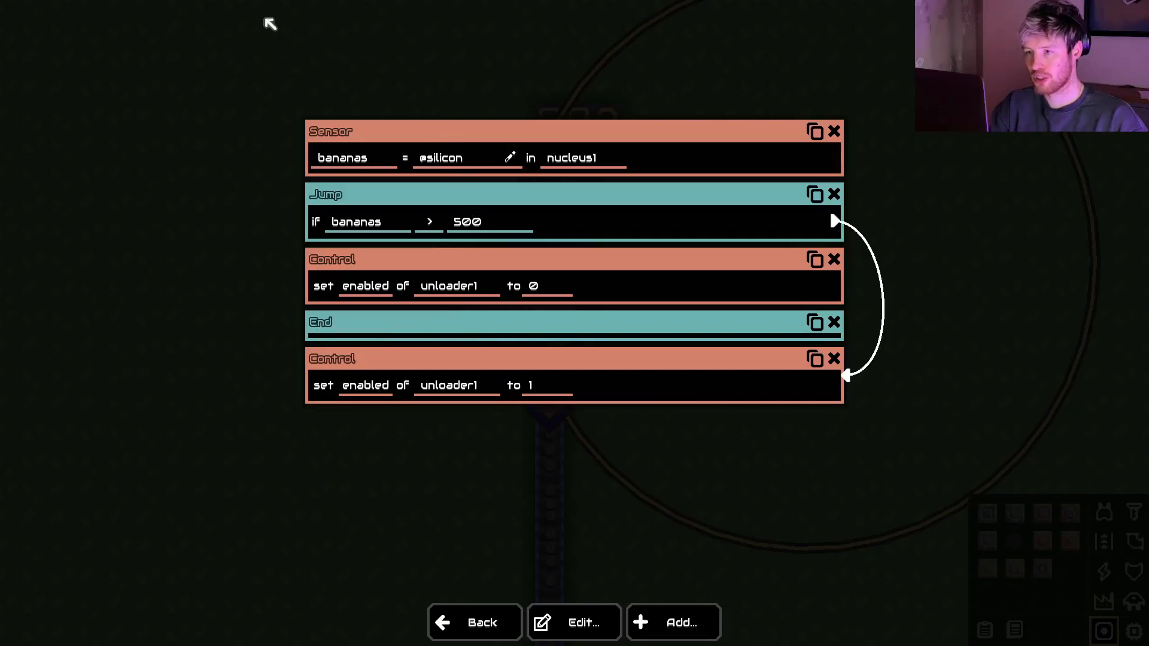
pyautogui.moveTo(234, 47)
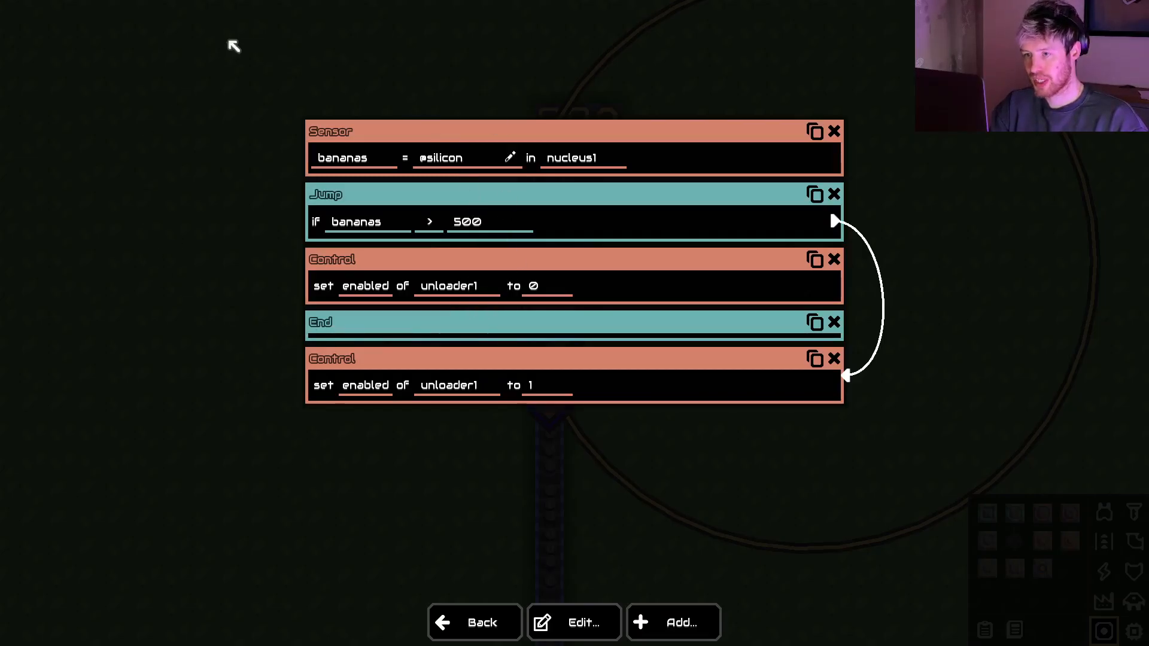
pyautogui.moveTo(386, 34)
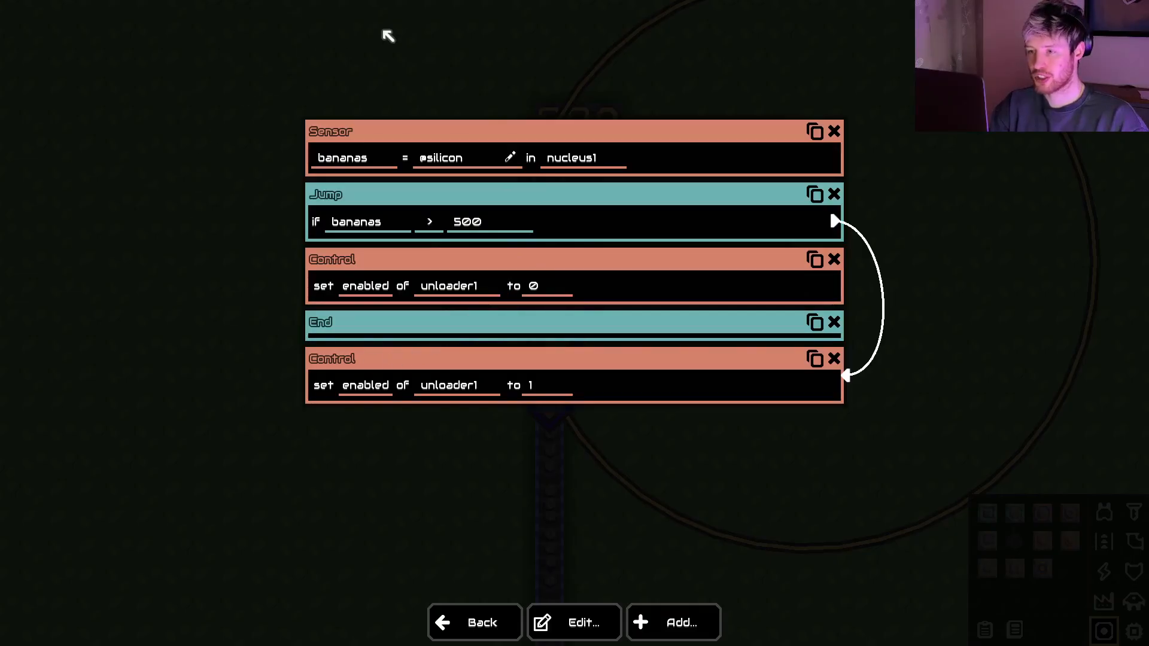
pyautogui.moveTo(707, 190)
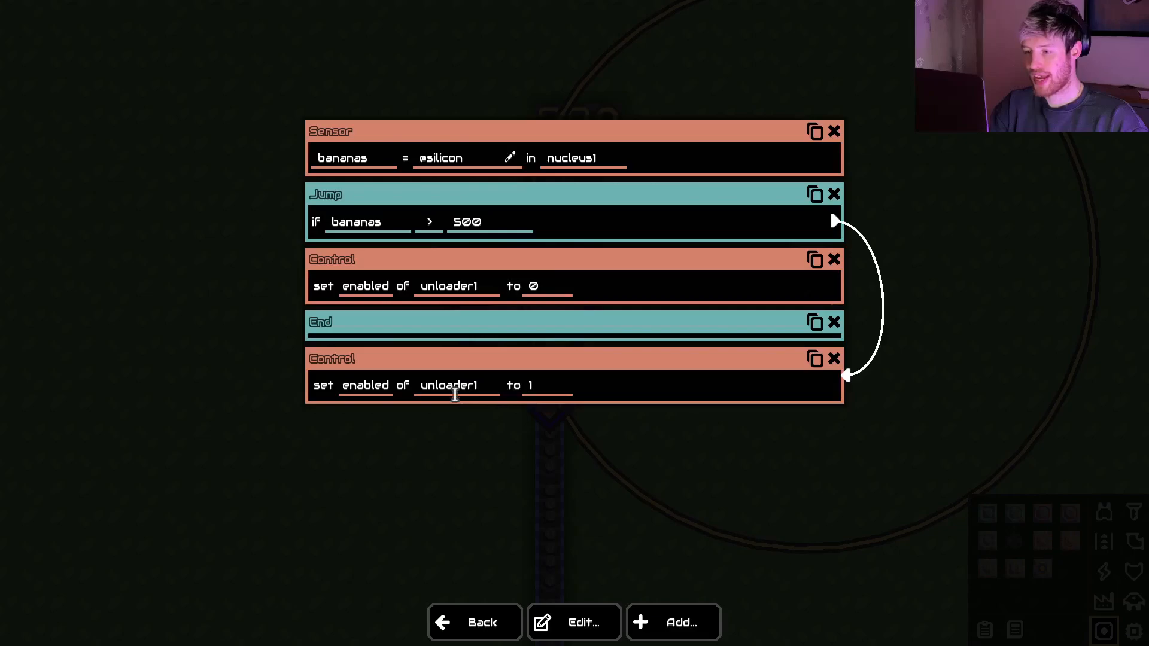
pyautogui.moveTo(326, 517)
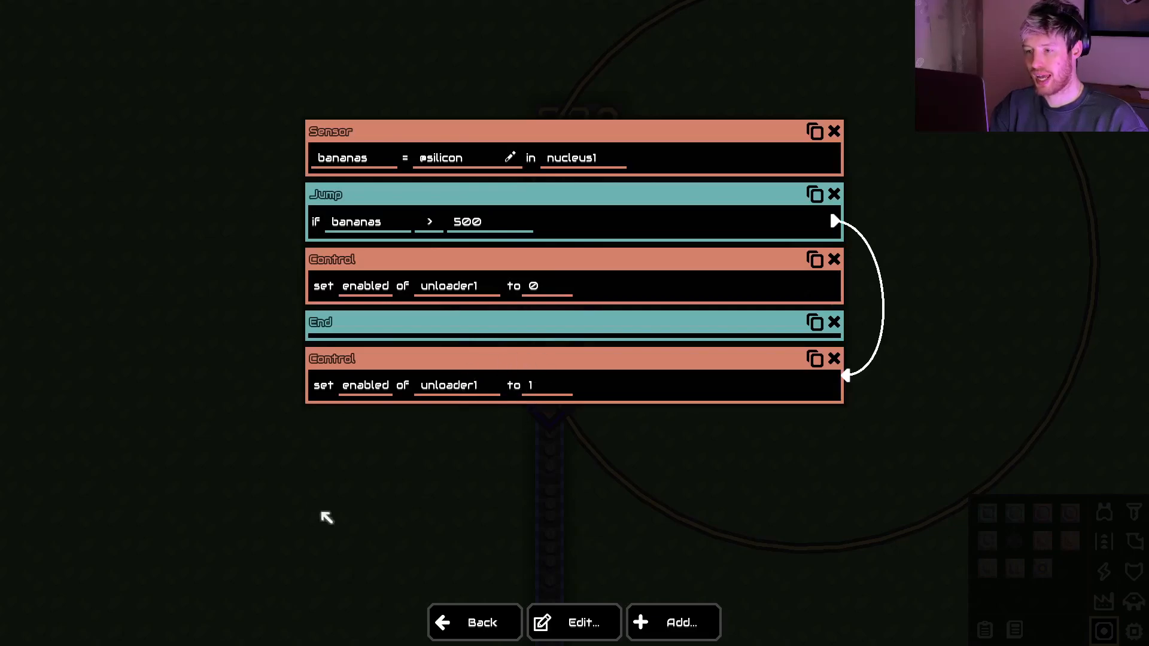
pyautogui.moveTo(526, 144)
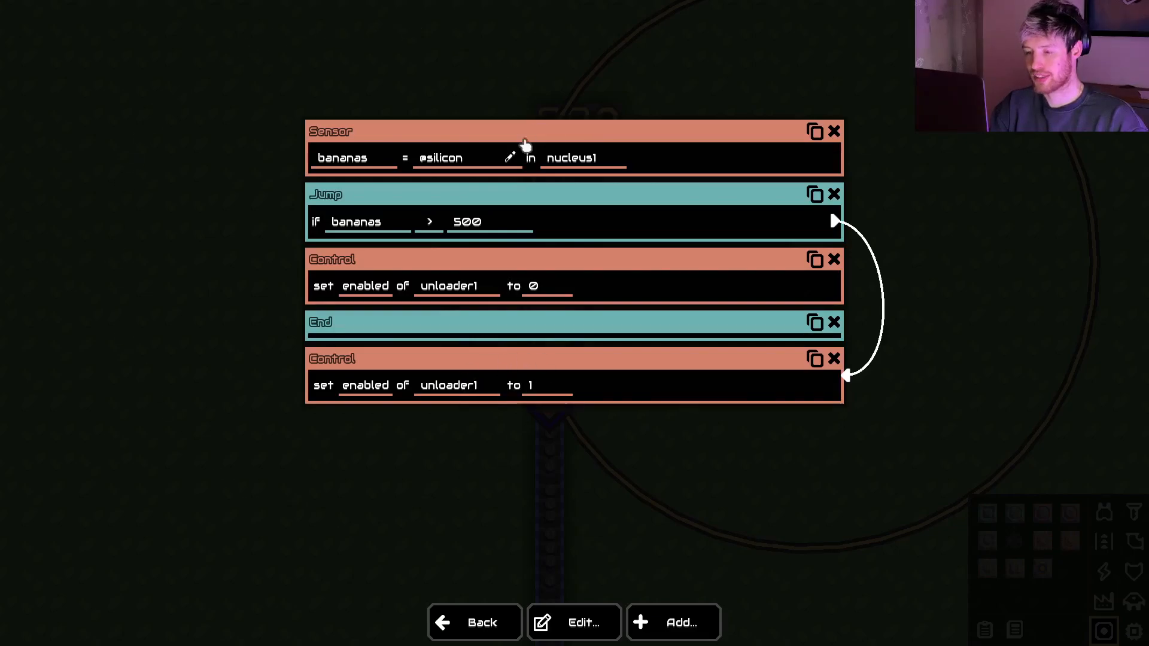
pyautogui.click(473, 623)
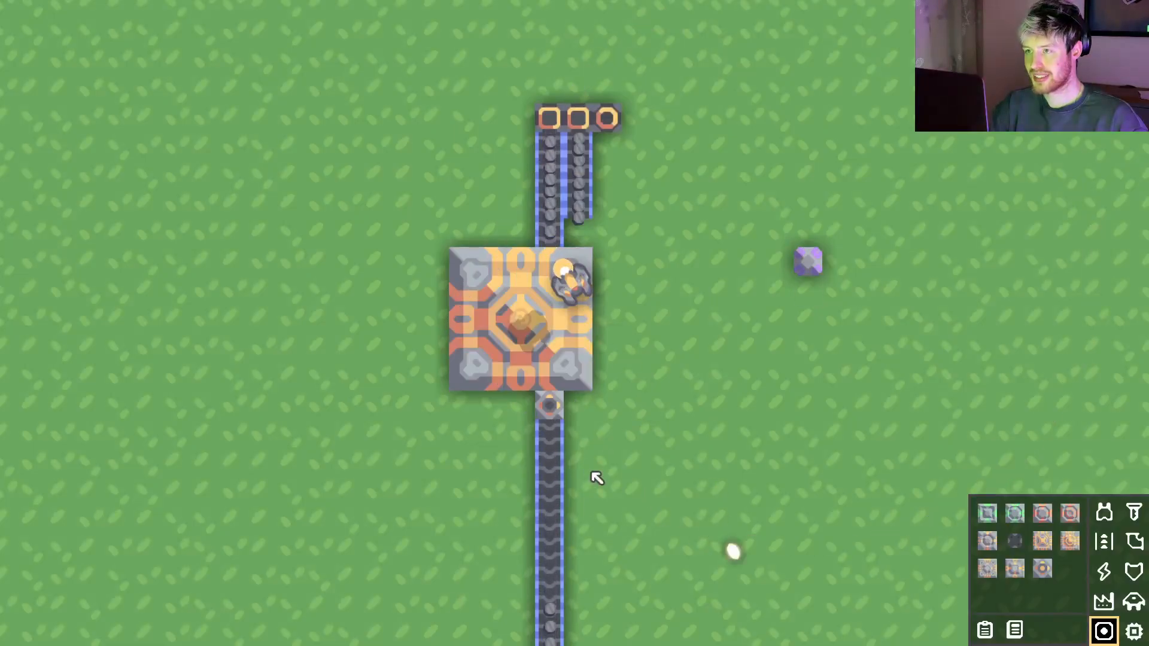